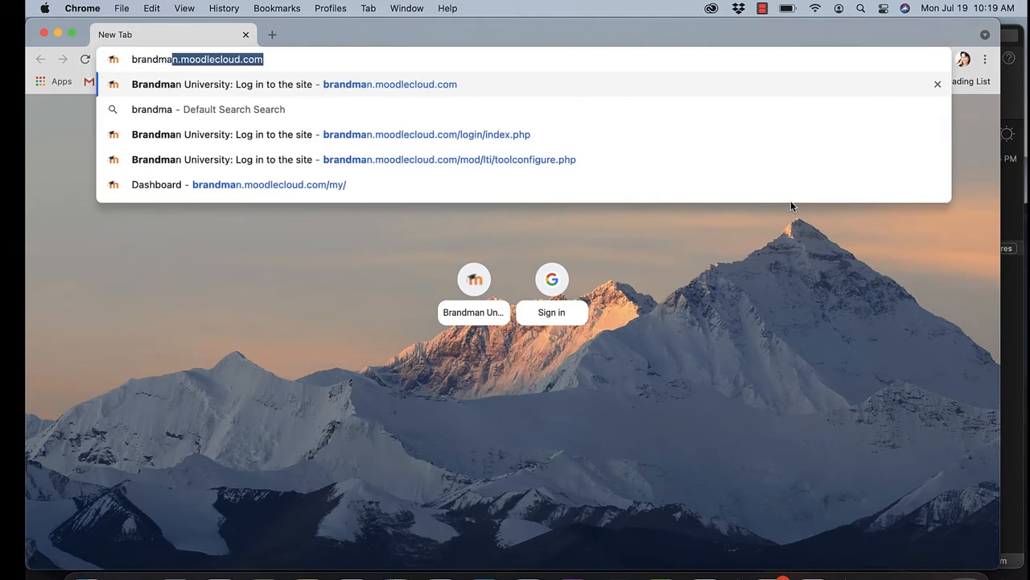
Go to brandman.moodlecloud.com to reach the Brandman University Moodle login page
{"action": "type", "text": "brandman.moodlecloud.com"}
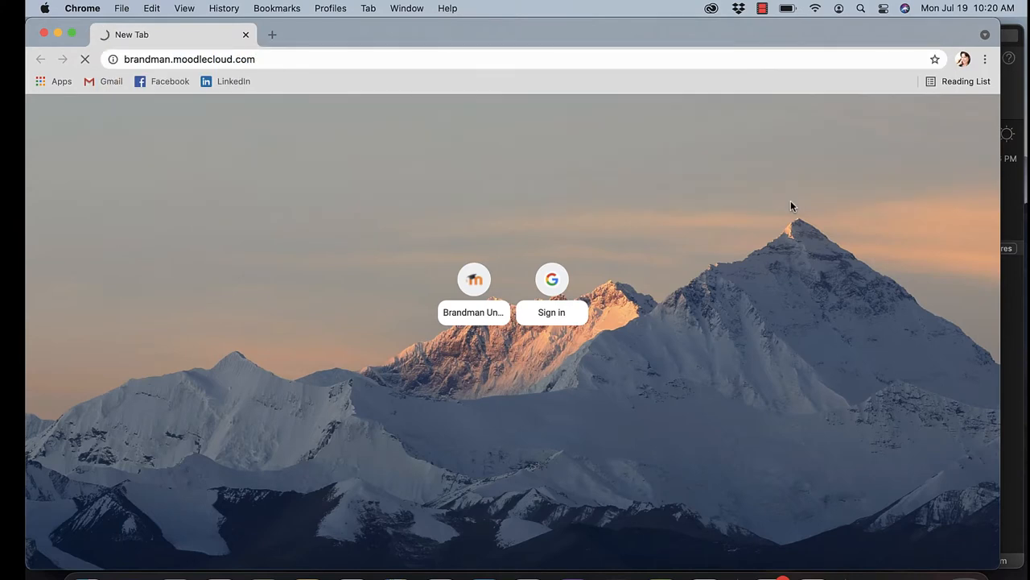
{"action": "left_click", "coordinate": [473, 279]}
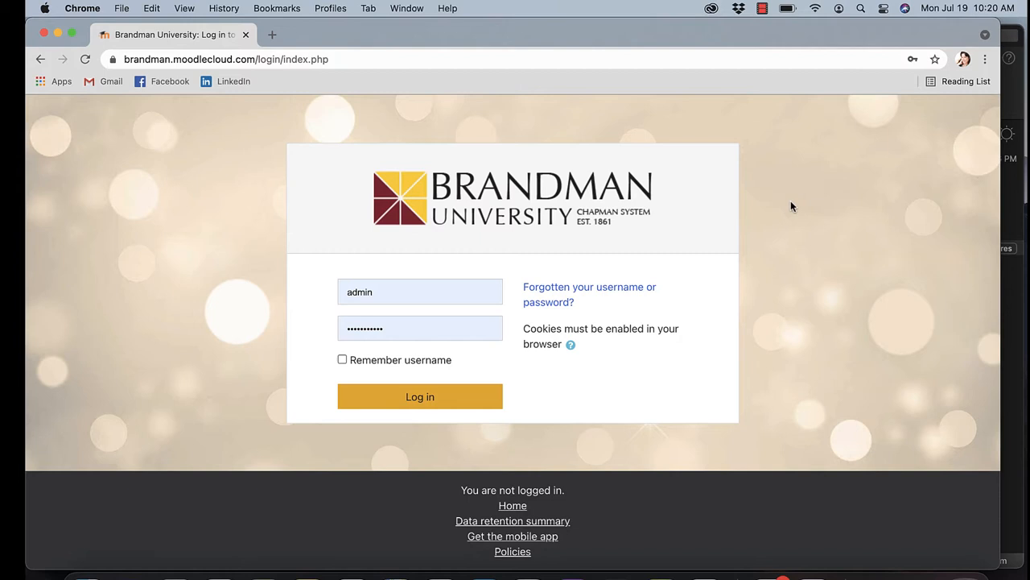
{"action": "mouse_move", "coordinate": [813, 291]}
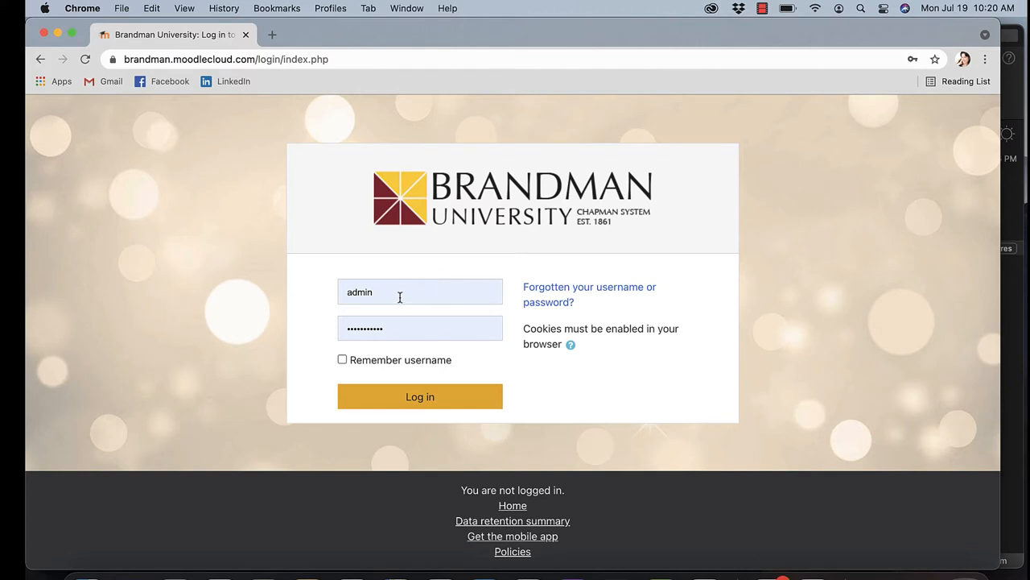
Enter the teststudent username from the suggestion and a freshly typed password
{"action": "left_click", "coordinate": [419, 291]}
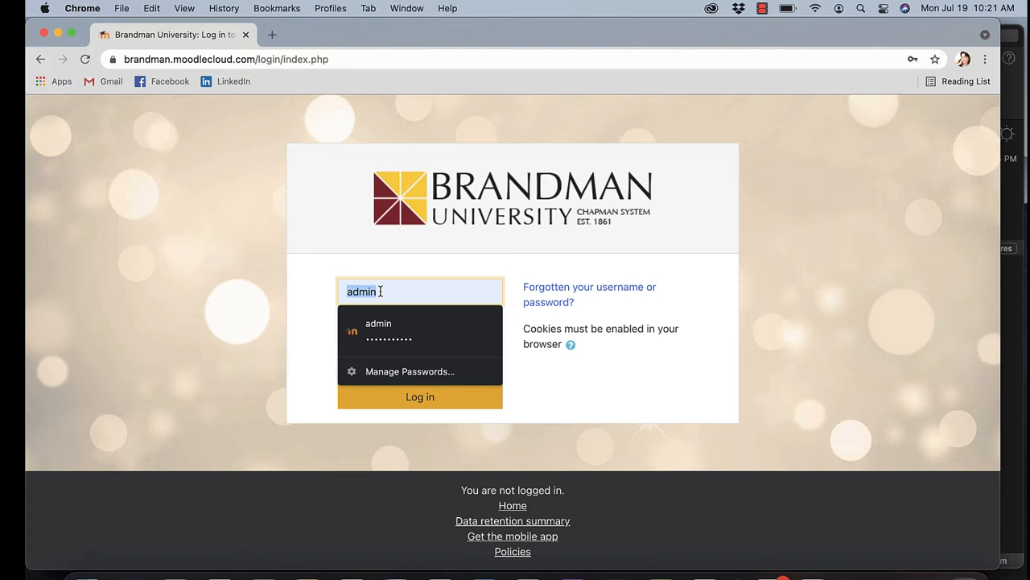
{"action": "type", "text": "tes"}
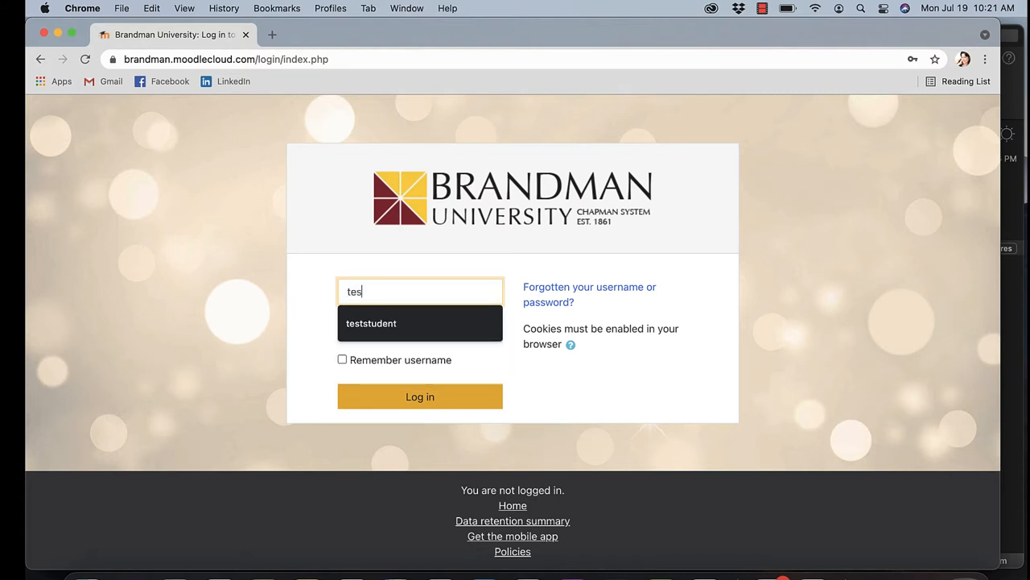
{"action": "left_click", "coordinate": [420, 322]}
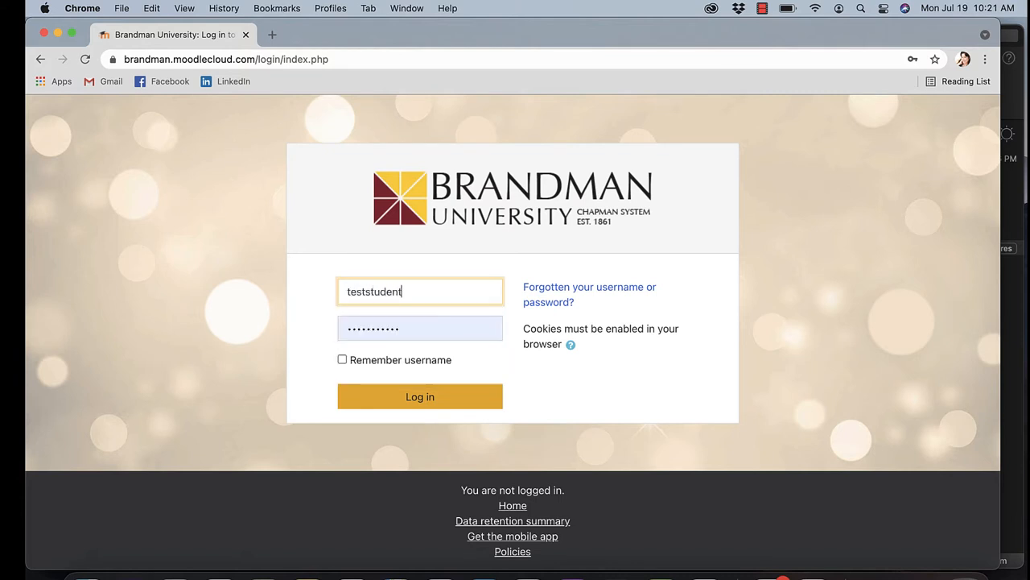
{"action": "left_click", "coordinate": [420, 328]}
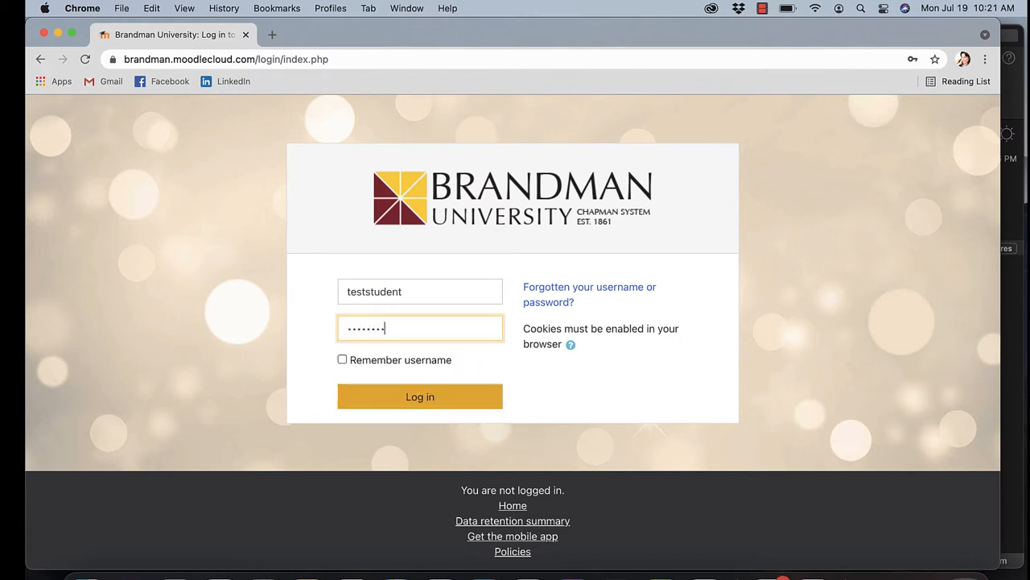
{"action": "type", "text": "•••"}
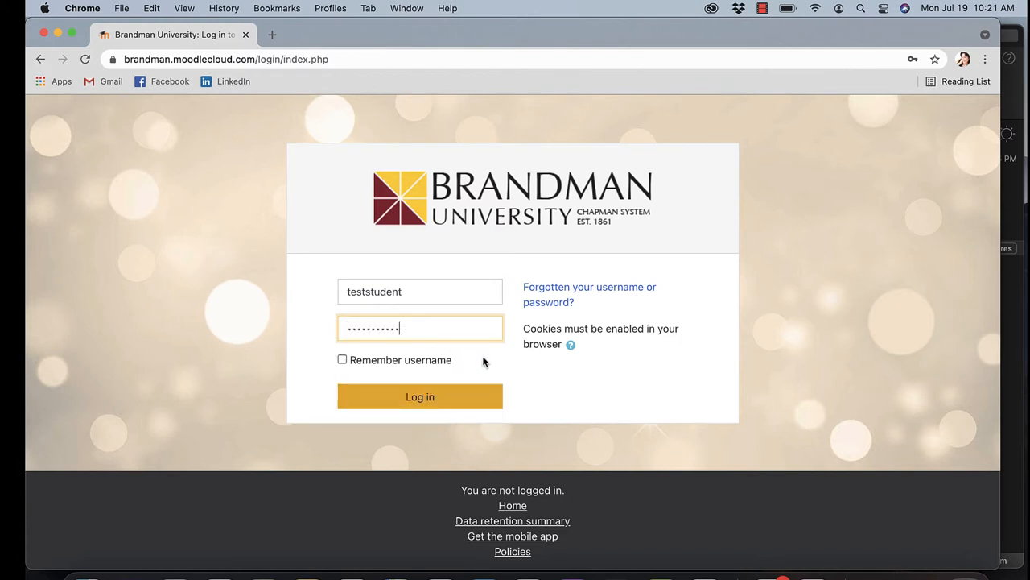
{"action": "mouse_move", "coordinate": [365, 368]}
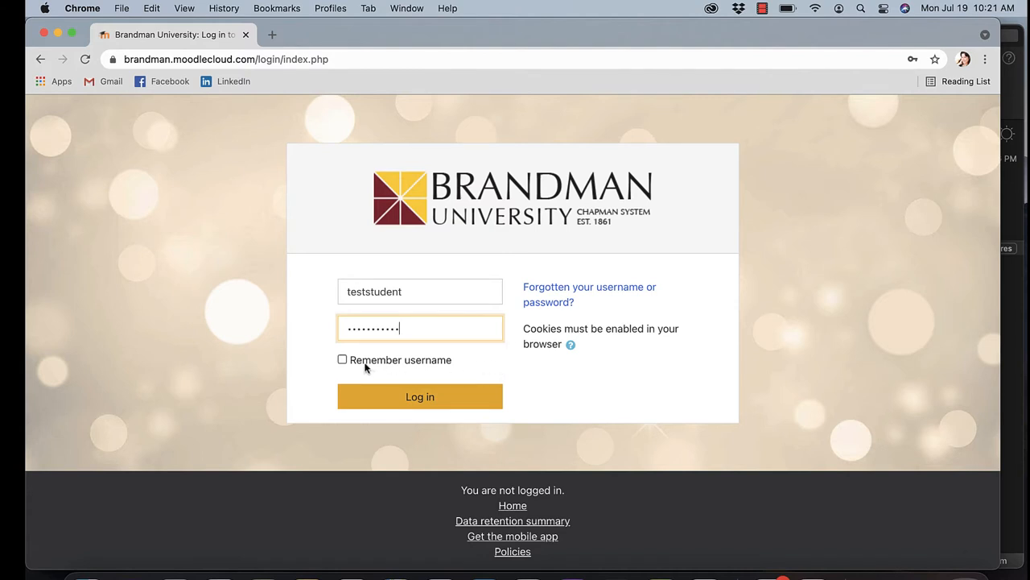
{"action": "mouse_move", "coordinate": [433, 363]}
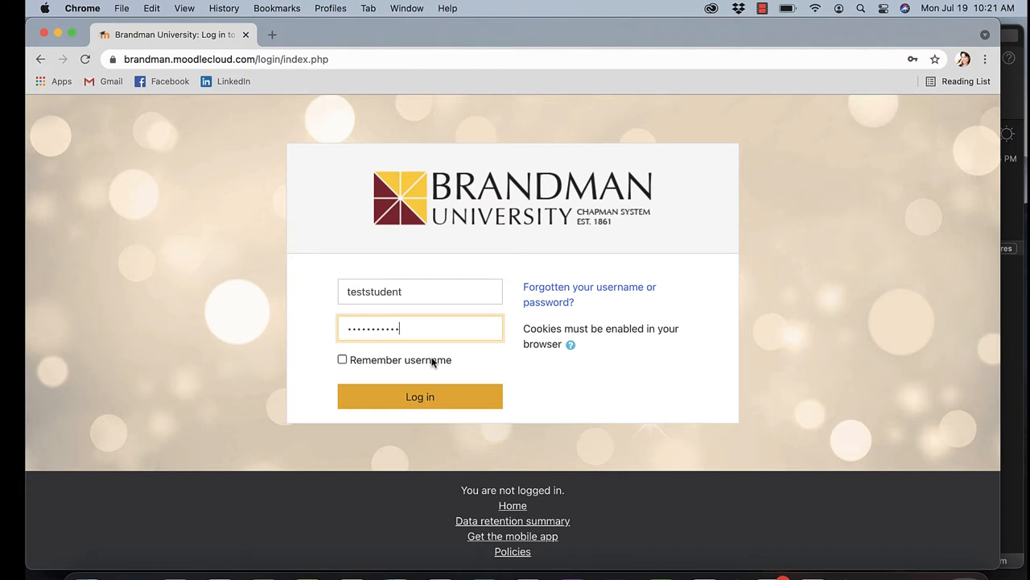
{"action": "mouse_move", "coordinate": [539, 363]}
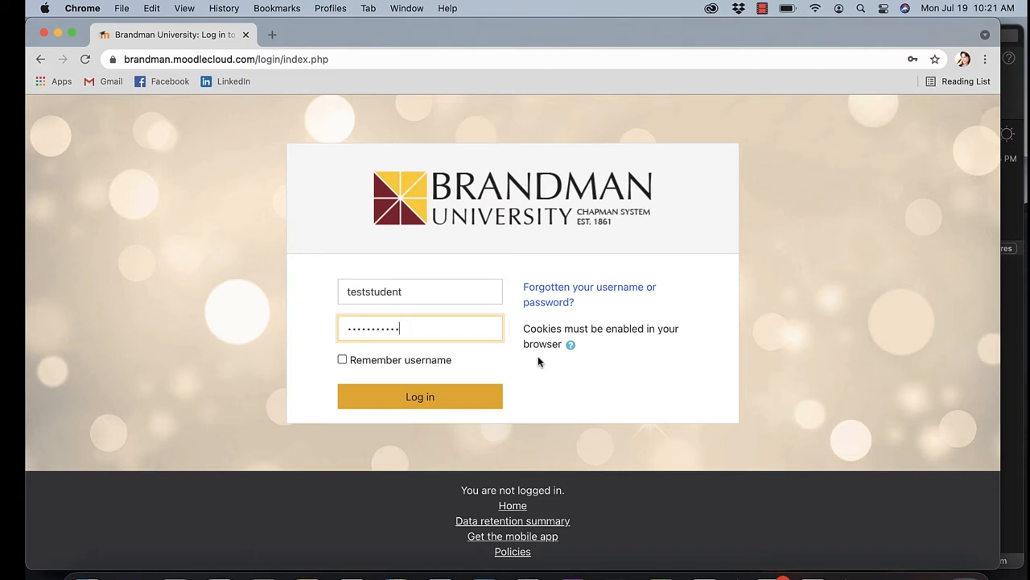
{"action": "mouse_move", "coordinate": [596, 322]}
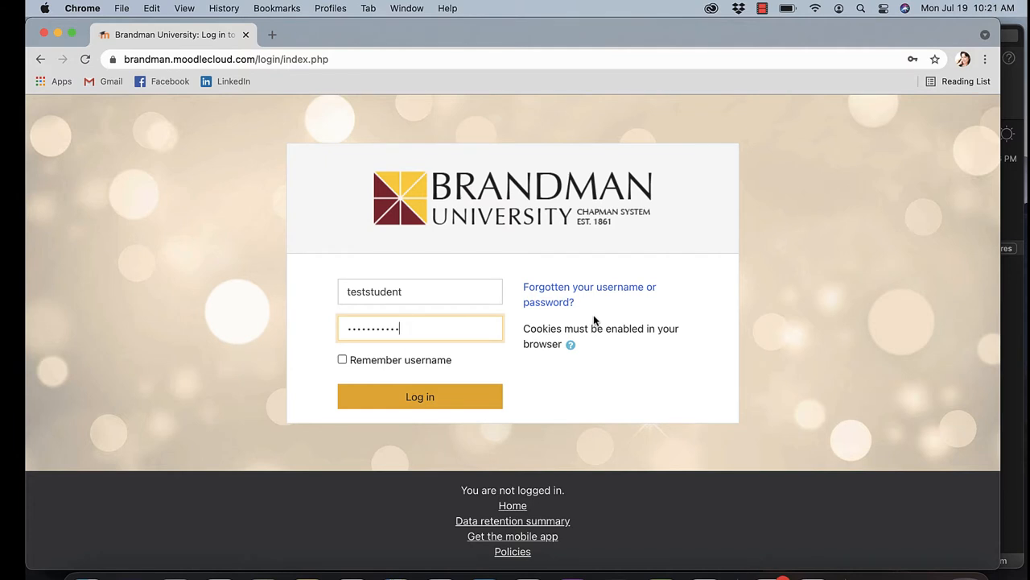
{"action": "mouse_move", "coordinate": [552, 299]}
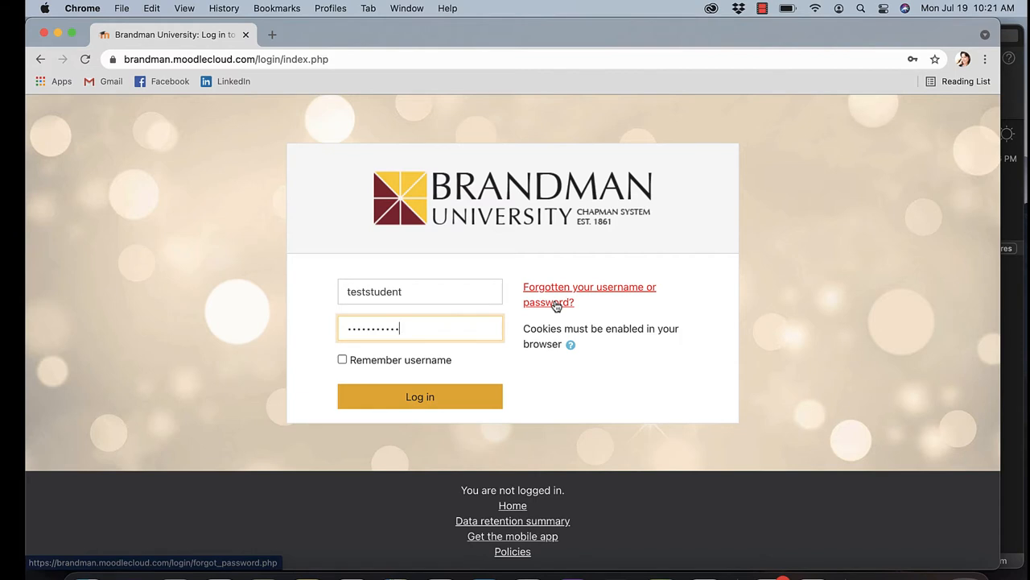
{"action": "mouse_move", "coordinate": [522, 380]}
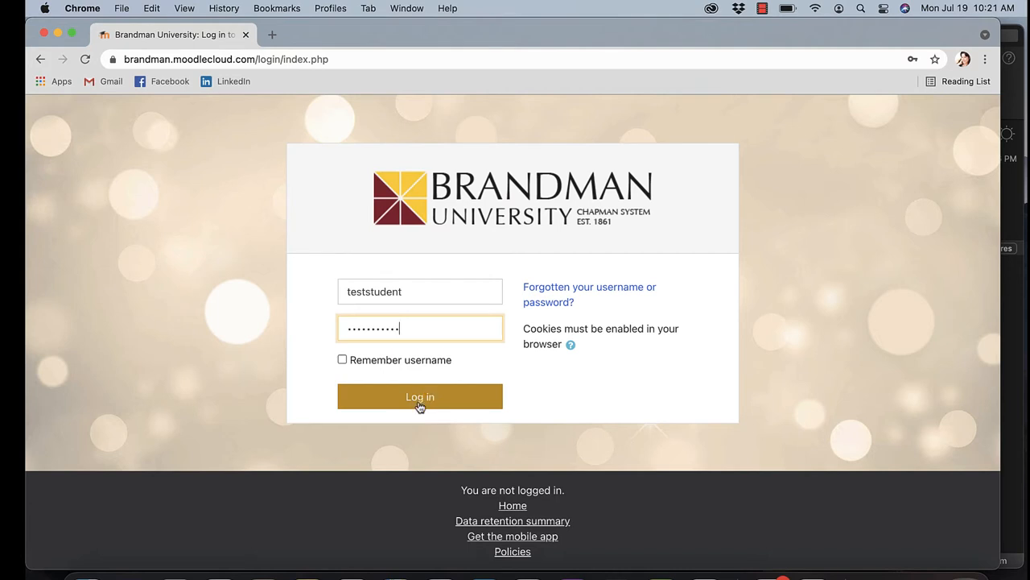
Log in as the test student and let Chrome save the password
{"action": "left_click", "coordinate": [420, 396]}
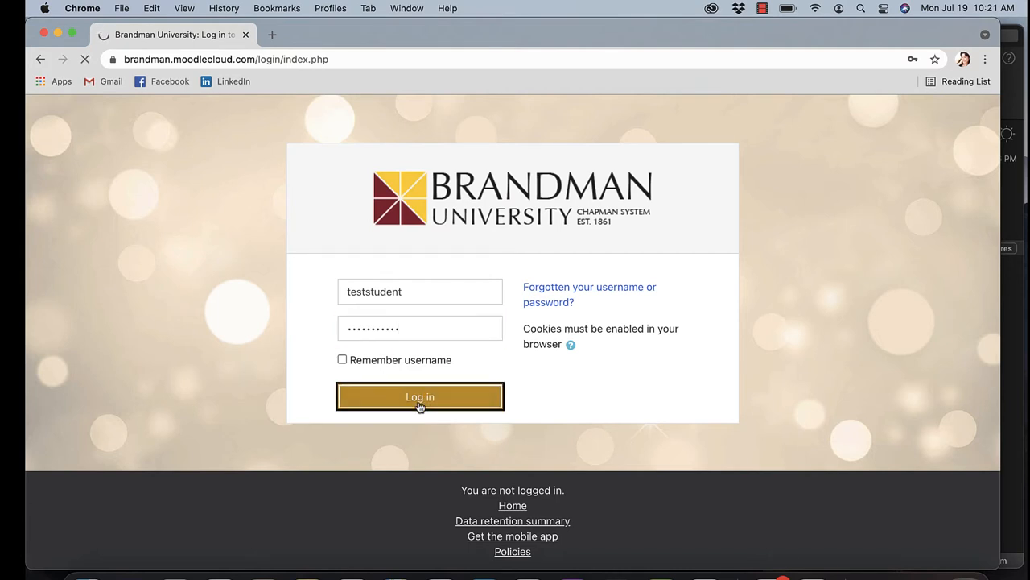
{"action": "left_click", "coordinate": [419, 396]}
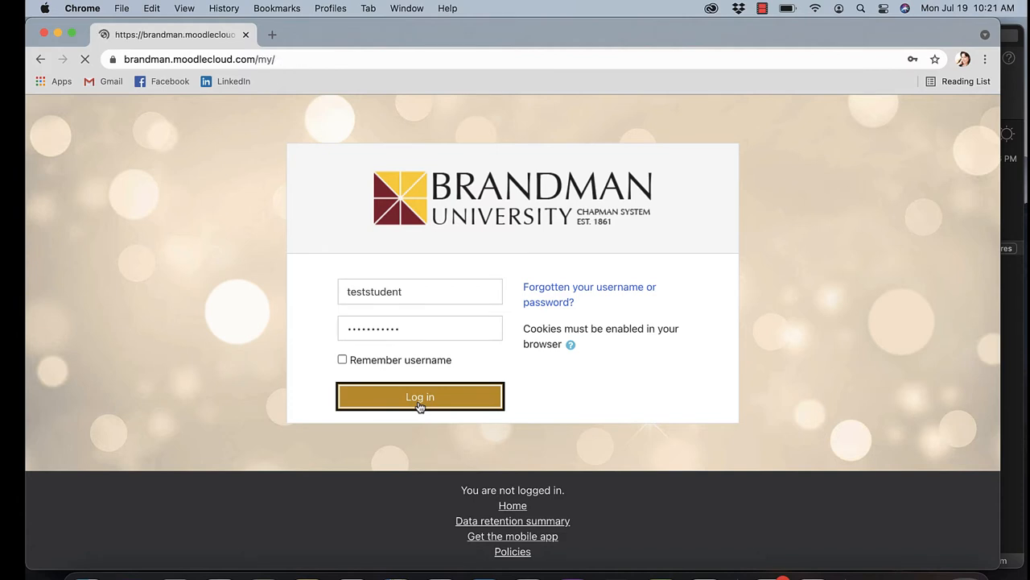
{"action": "left_click", "coordinate": [420, 396]}
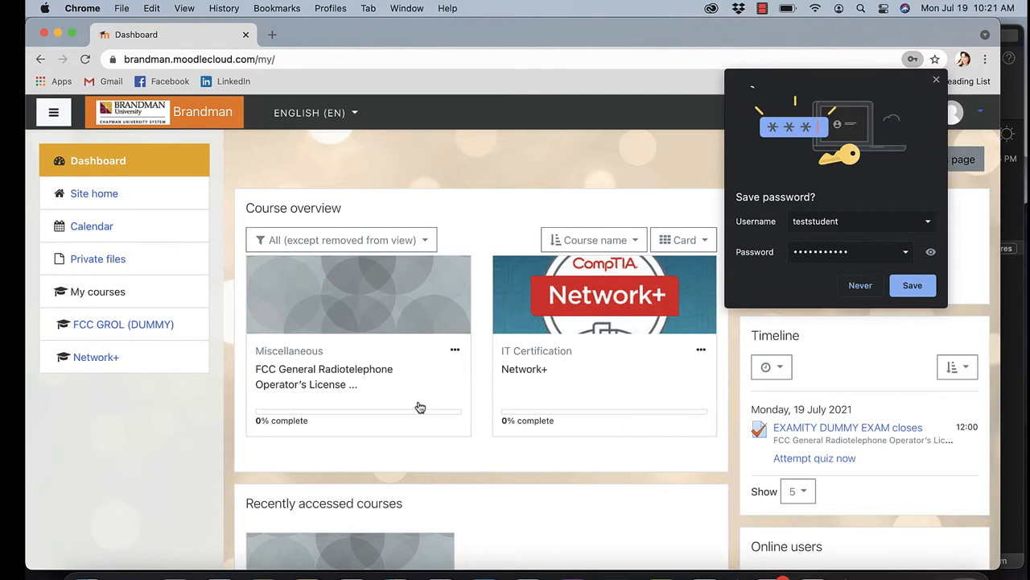
{"action": "mouse_move", "coordinate": [788, 179]}
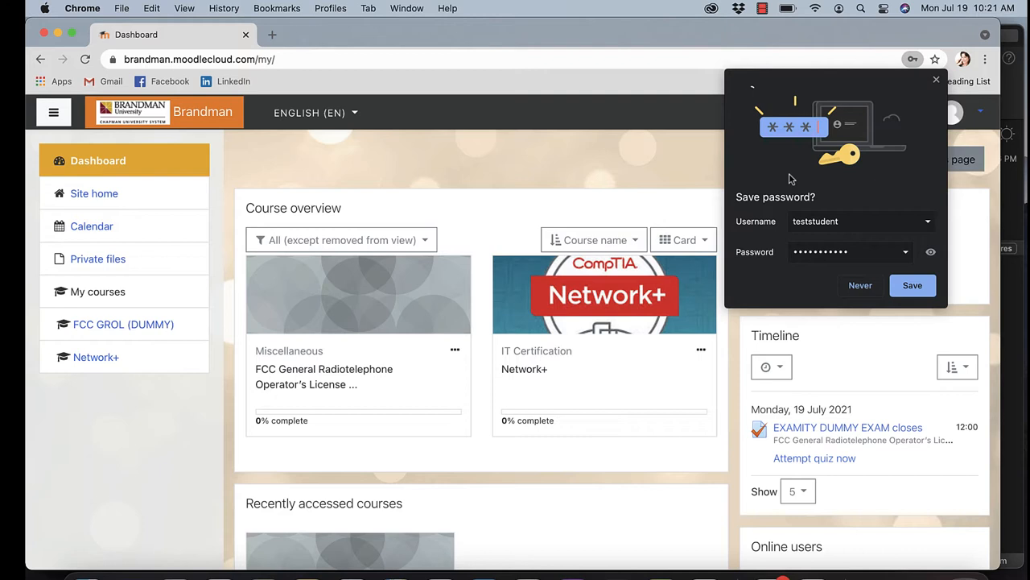
{"action": "mouse_move", "coordinate": [908, 127]}
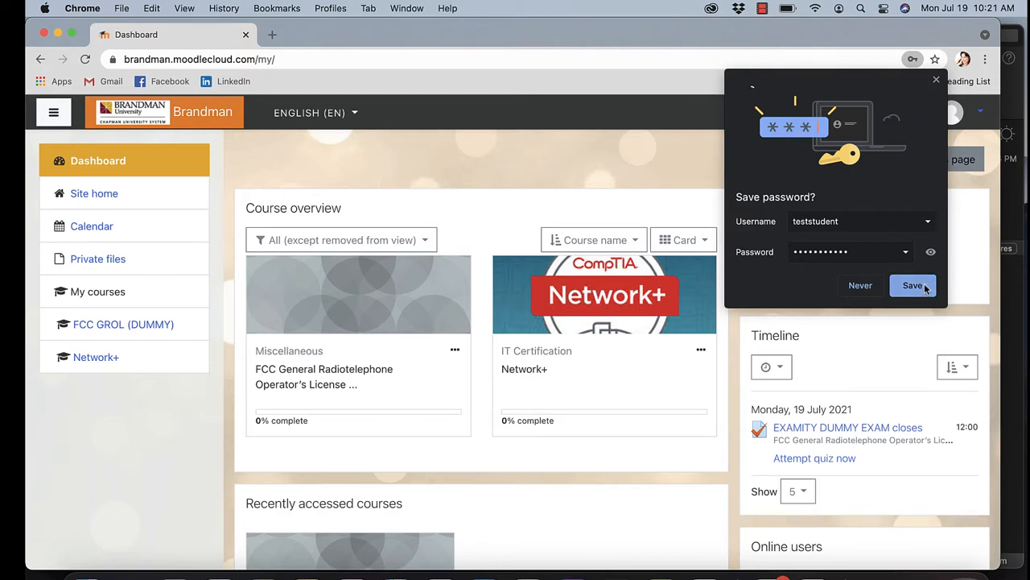
{"action": "mouse_move", "coordinate": [901, 111]}
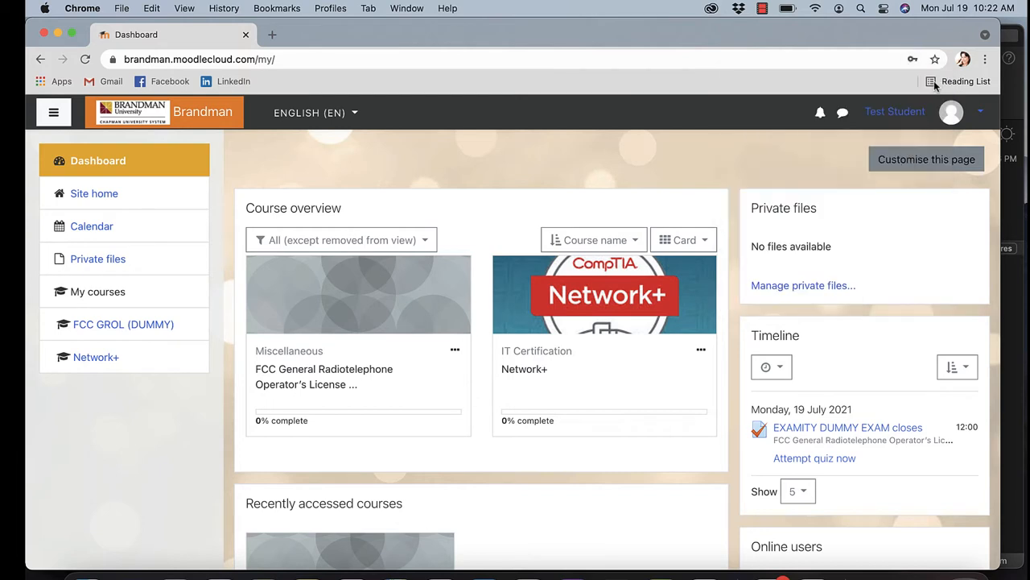
{"action": "mouse_move", "coordinate": [813, 308]}
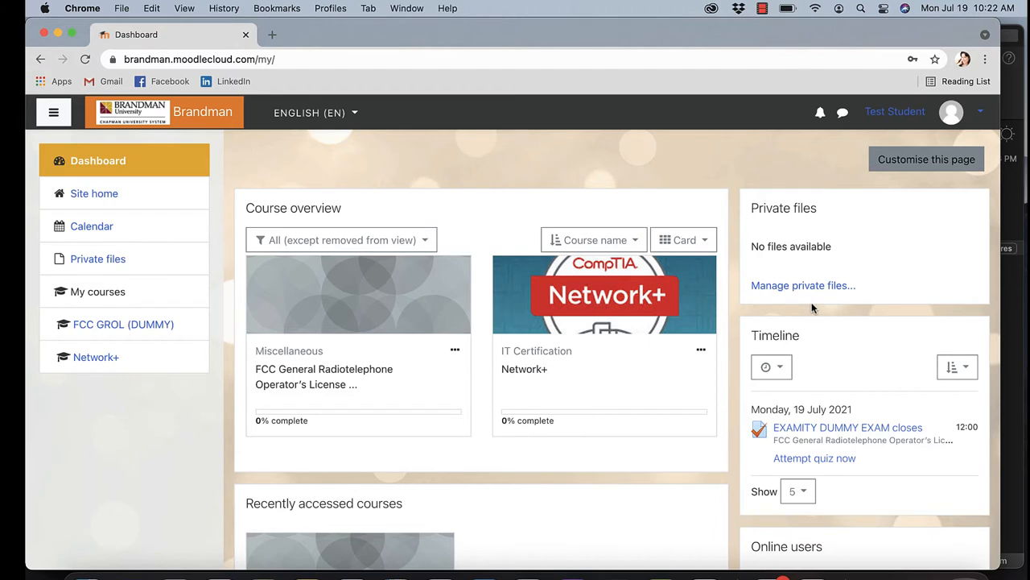
{"action": "mouse_move", "coordinate": [561, 355]}
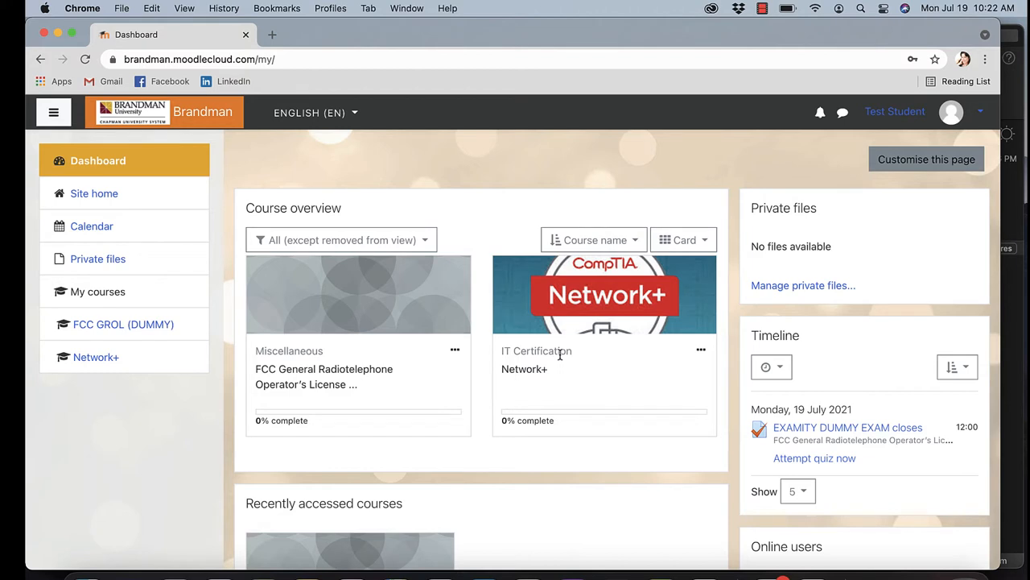
{"action": "mouse_move", "coordinate": [578, 386]}
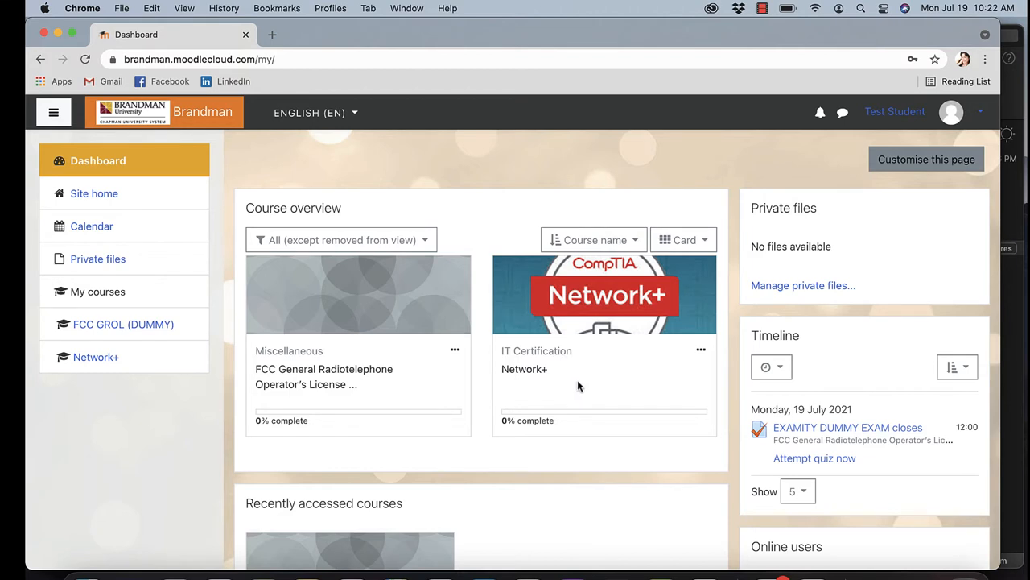
{"action": "mouse_move", "coordinate": [546, 404]}
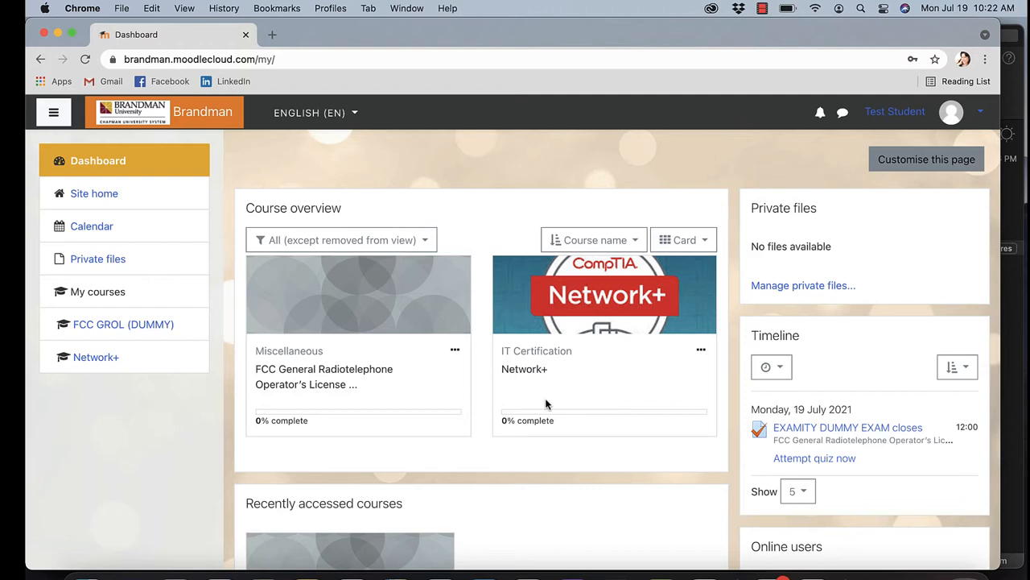
{"action": "mouse_move", "coordinate": [609, 416]}
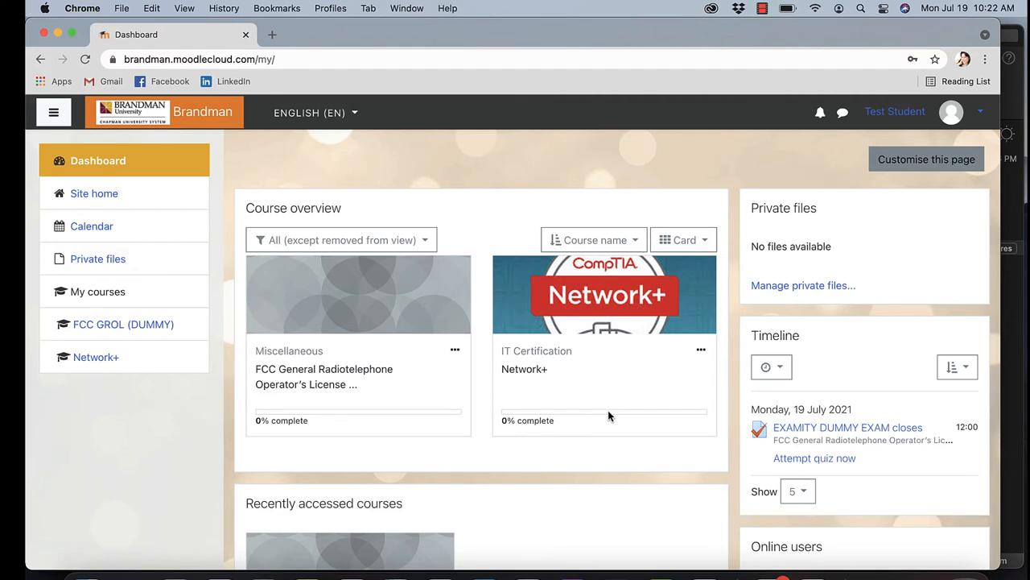
{"action": "mouse_move", "coordinate": [529, 362]}
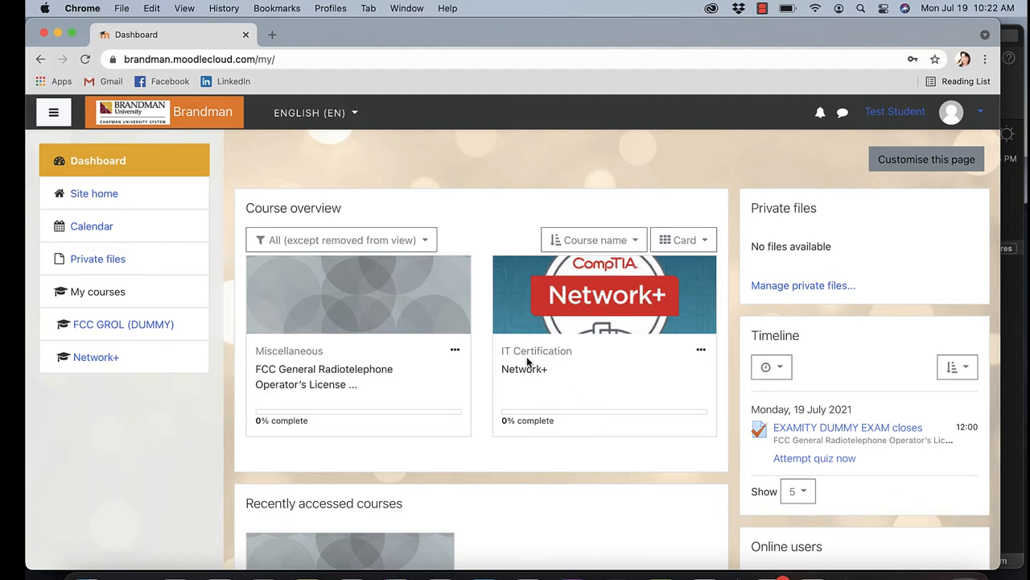
{"action": "mouse_move", "coordinate": [524, 368]}
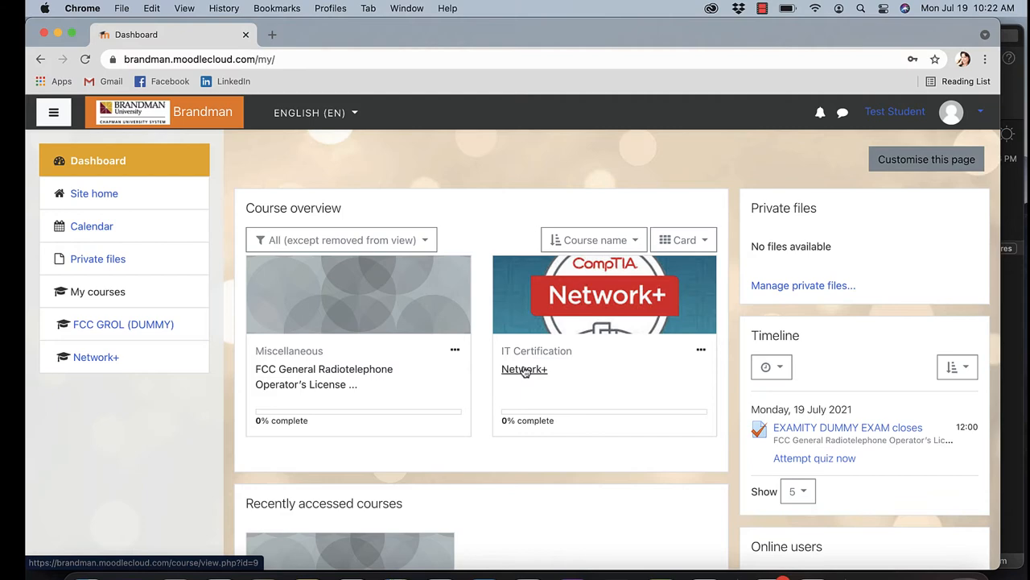
{"action": "left_click", "coordinate": [523, 369]}
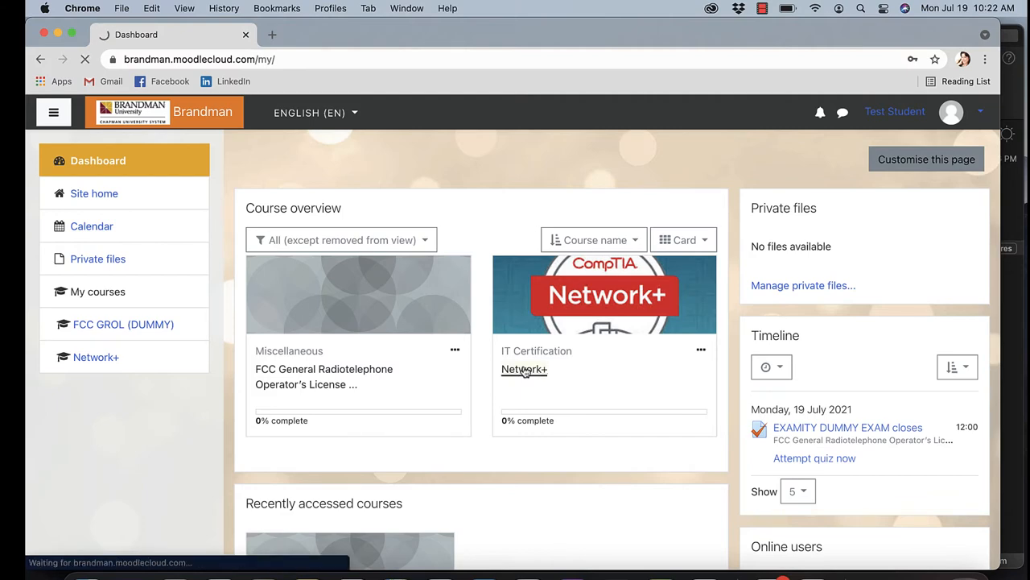
{"action": "left_click", "coordinate": [524, 368]}
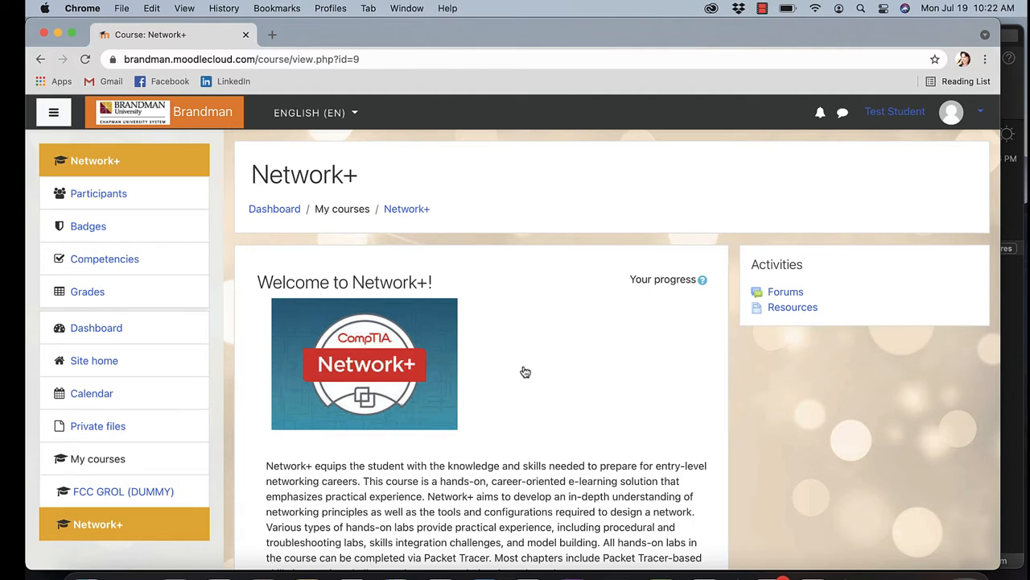
{"action": "scroll", "scroll_direction": "down", "scroll_amount": 3}
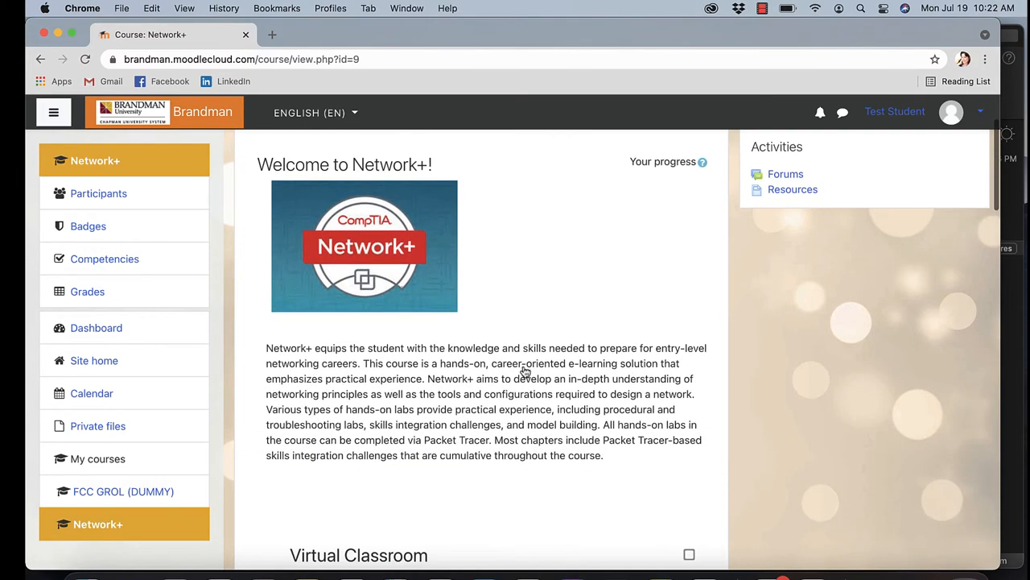
{"action": "scroll", "scroll_direction": "down", "scroll_amount": 3}
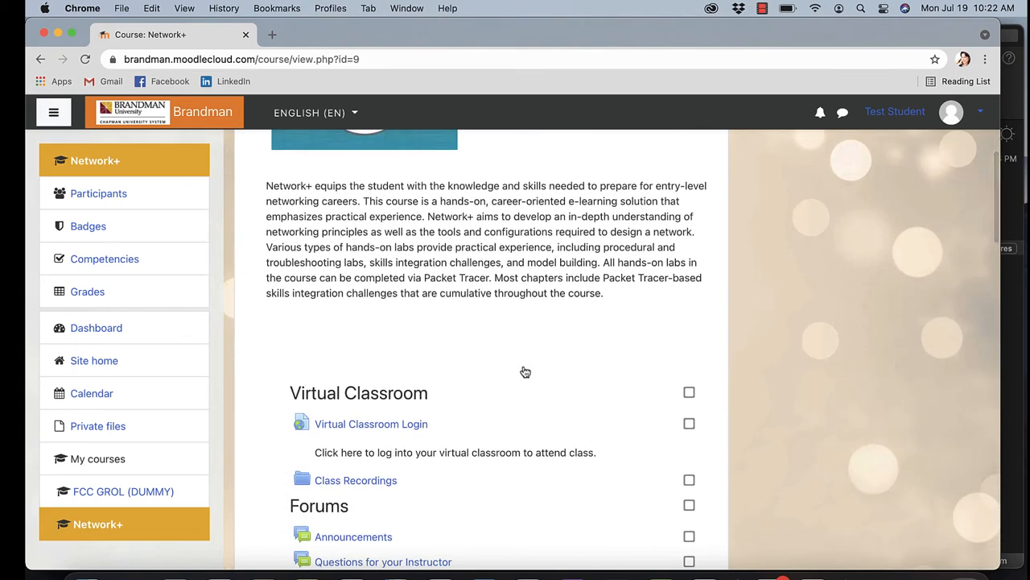
{"action": "scroll", "scroll_direction": "down", "scroll_amount": 3}
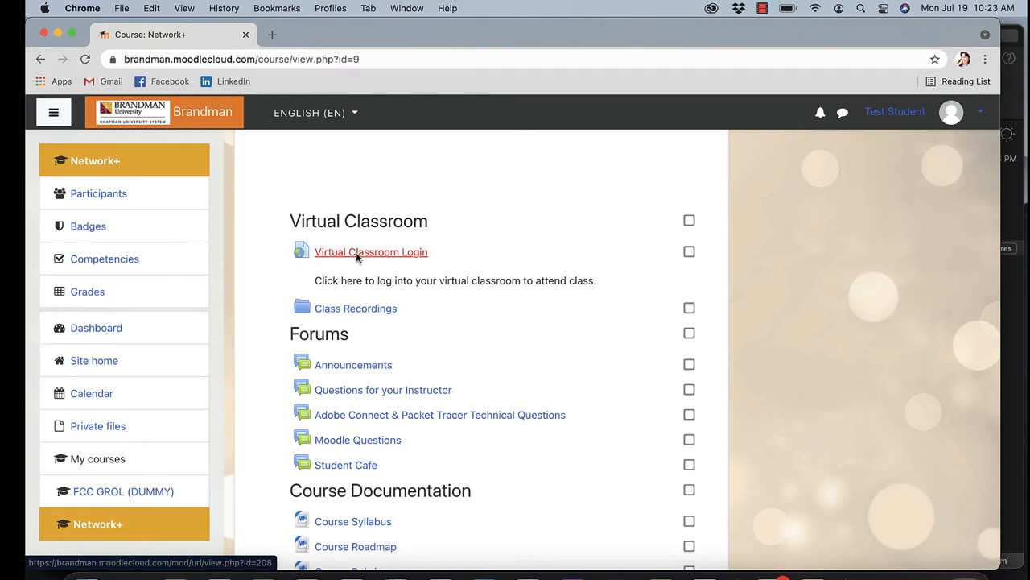
{"action": "mouse_move", "coordinate": [458, 329]}
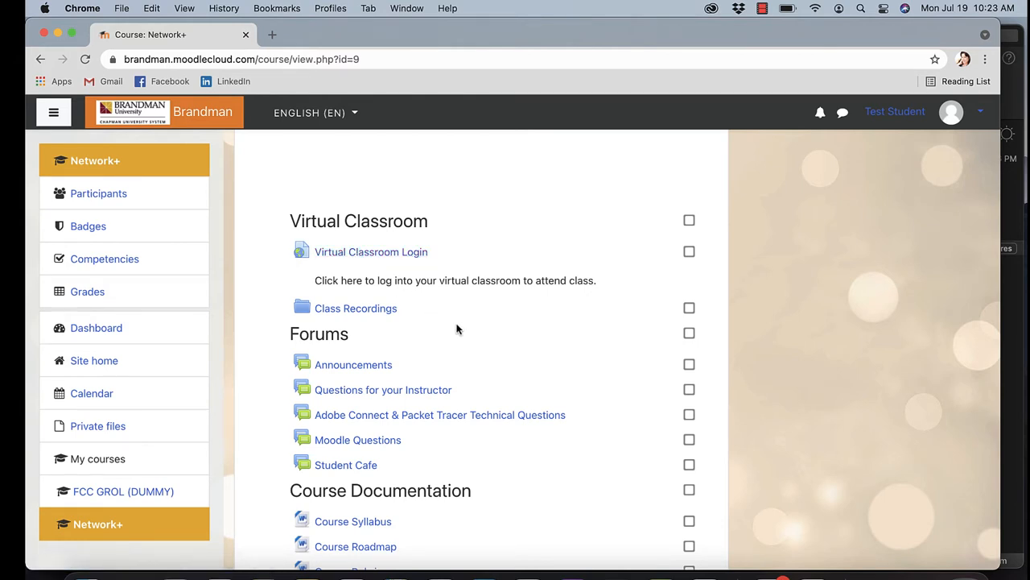
{"action": "scroll", "scroll_direction": "down", "scroll_amount": 3}
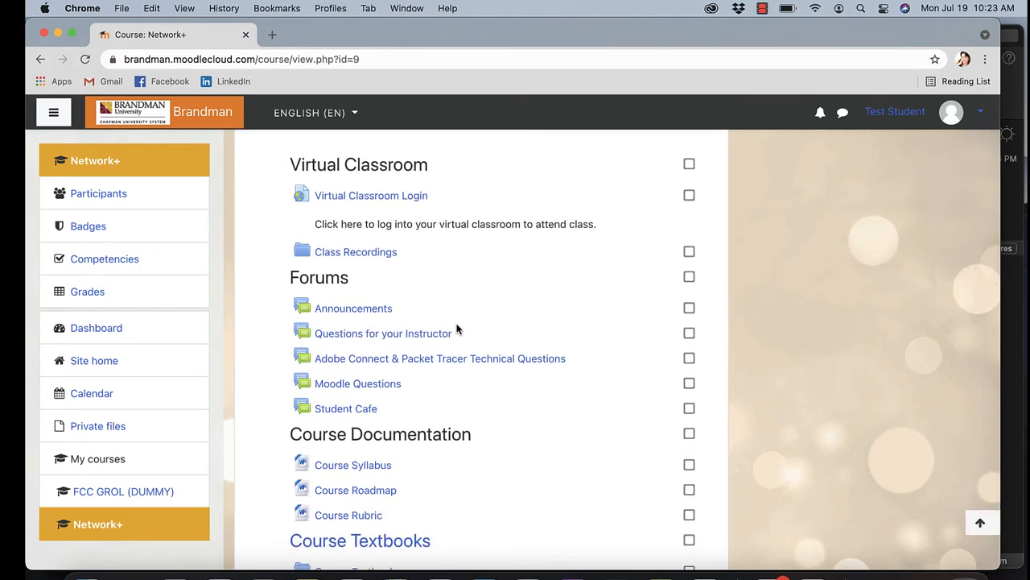
{"action": "scroll", "scroll_direction": "down", "scroll_amount": 3}
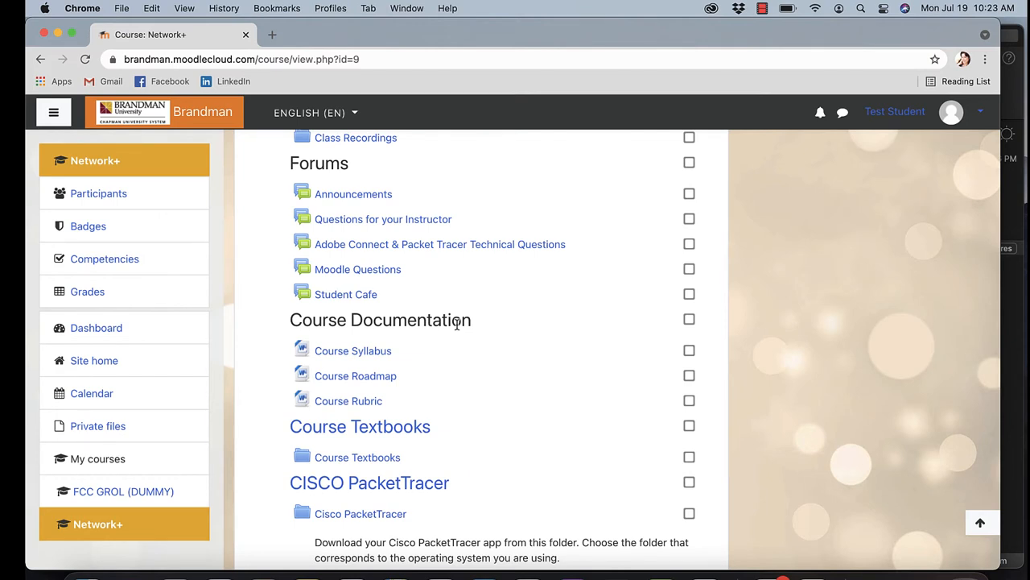
{"action": "scroll", "scroll_direction": "down", "scroll_amount": 3}
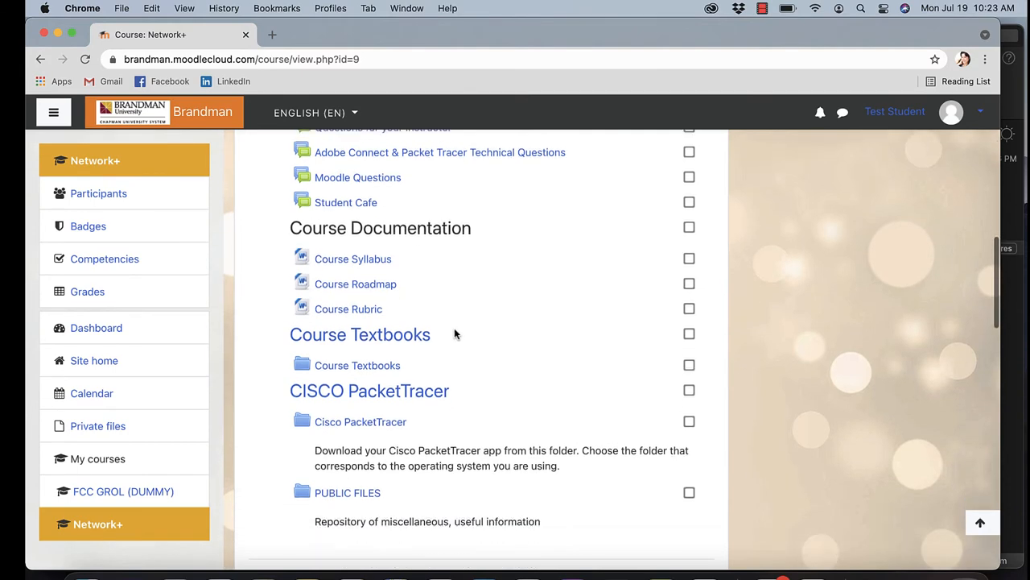
{"action": "scroll", "scroll_direction": "down", "scroll_amount": 3}
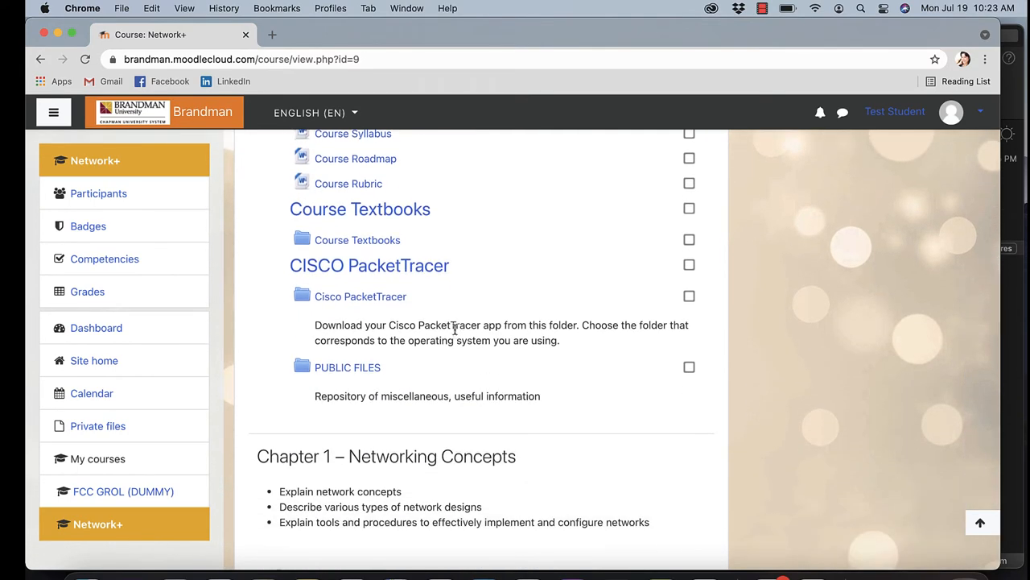
{"action": "scroll", "scroll_direction": "up", "scroll_amount": 3}
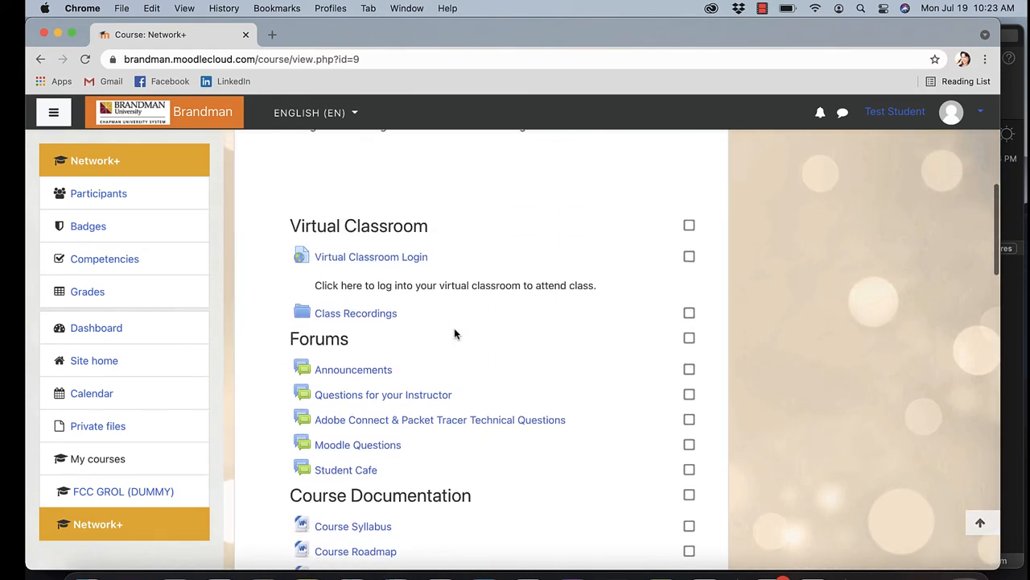
{"action": "scroll", "scroll_direction": "up", "scroll_amount": 3}
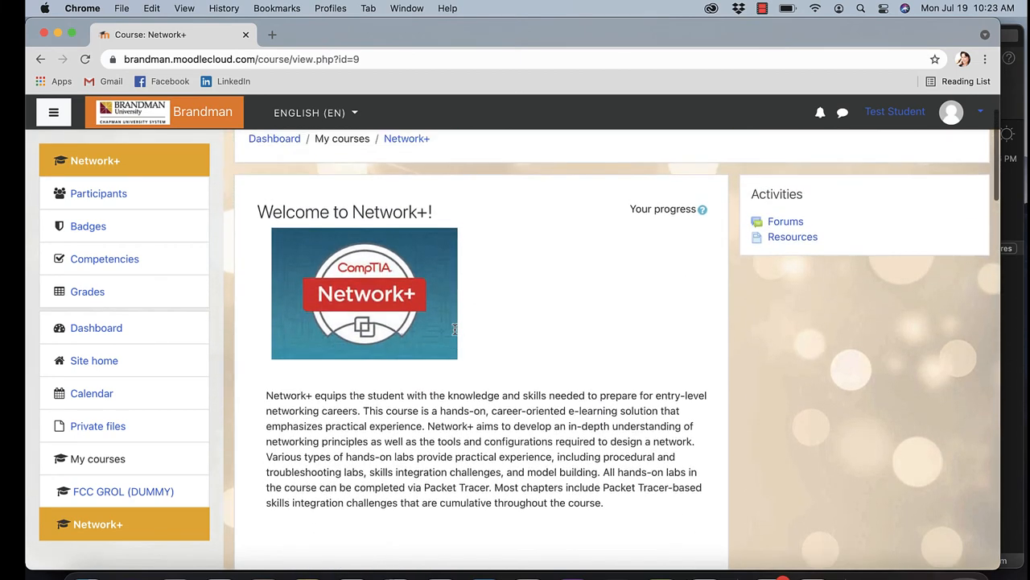
{"action": "scroll", "scroll_direction": "up", "scroll_amount": 3}
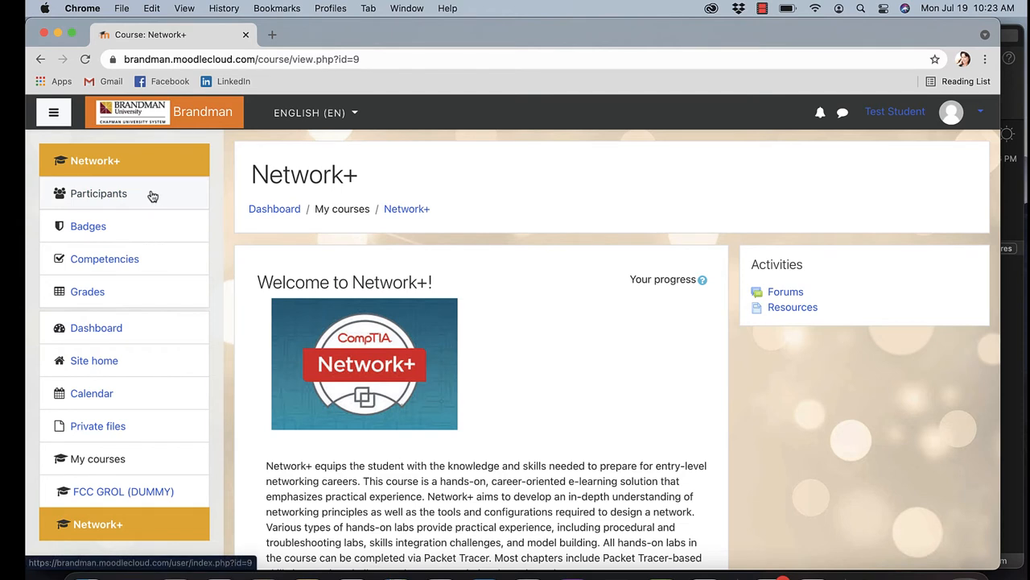
{"action": "mouse_move", "coordinate": [76, 200]}
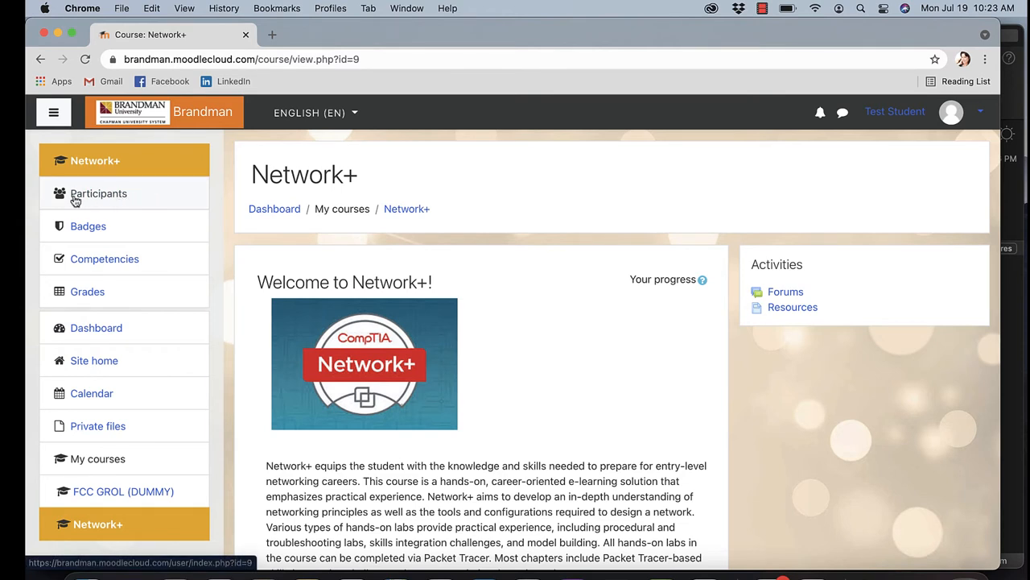
{"action": "mouse_move", "coordinate": [77, 223]}
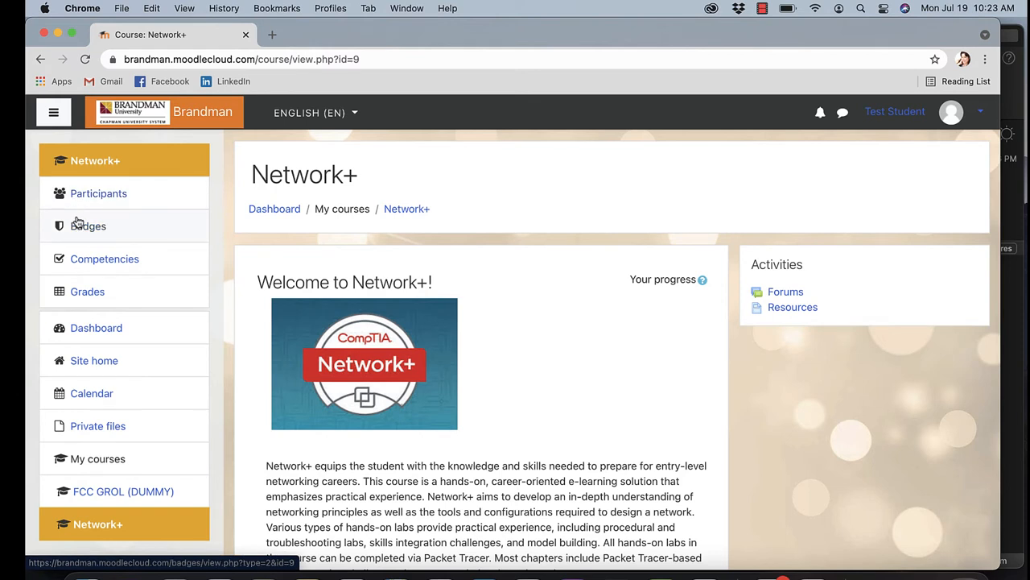
{"action": "mouse_move", "coordinate": [105, 258]}
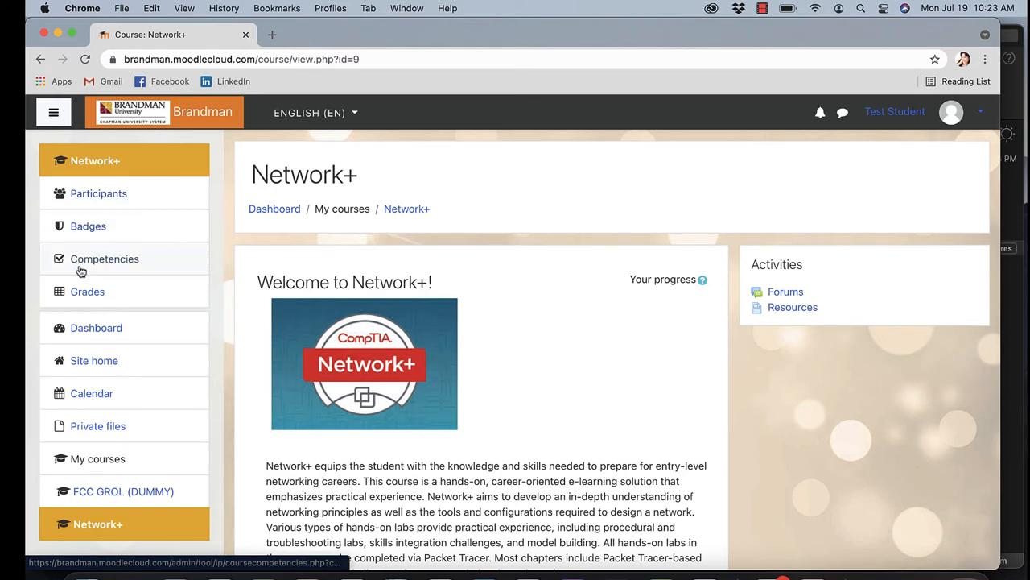
{"action": "mouse_move", "coordinate": [87, 292]}
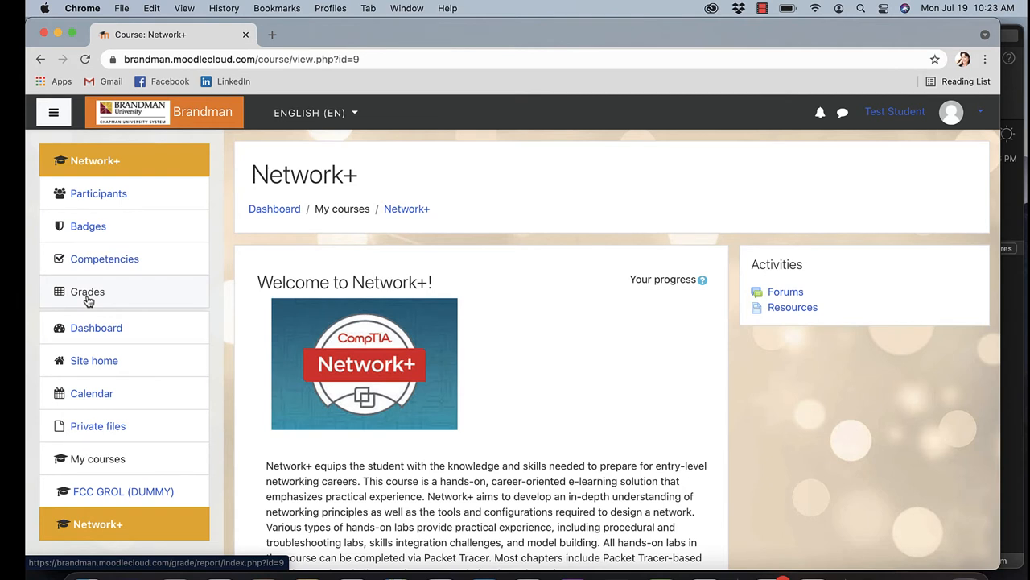
{"action": "mouse_move", "coordinate": [95, 328]}
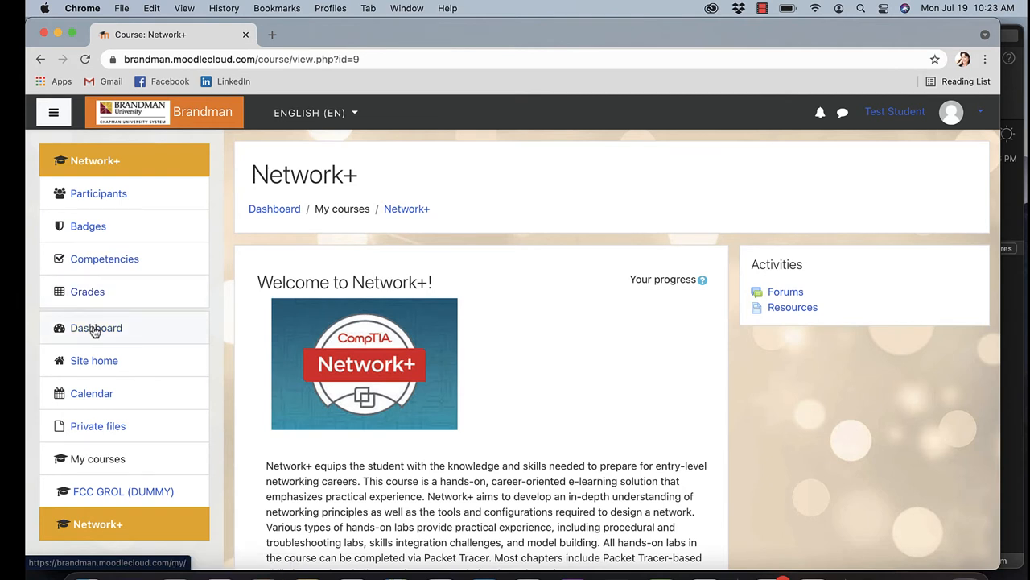
{"action": "mouse_move", "coordinate": [94, 360]}
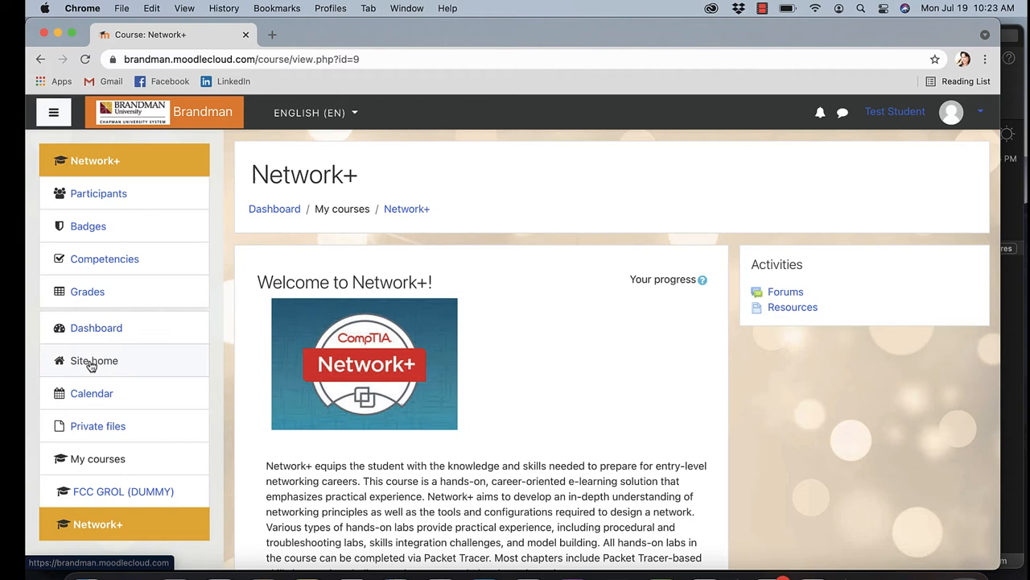
{"action": "mouse_move", "coordinate": [92, 393]}
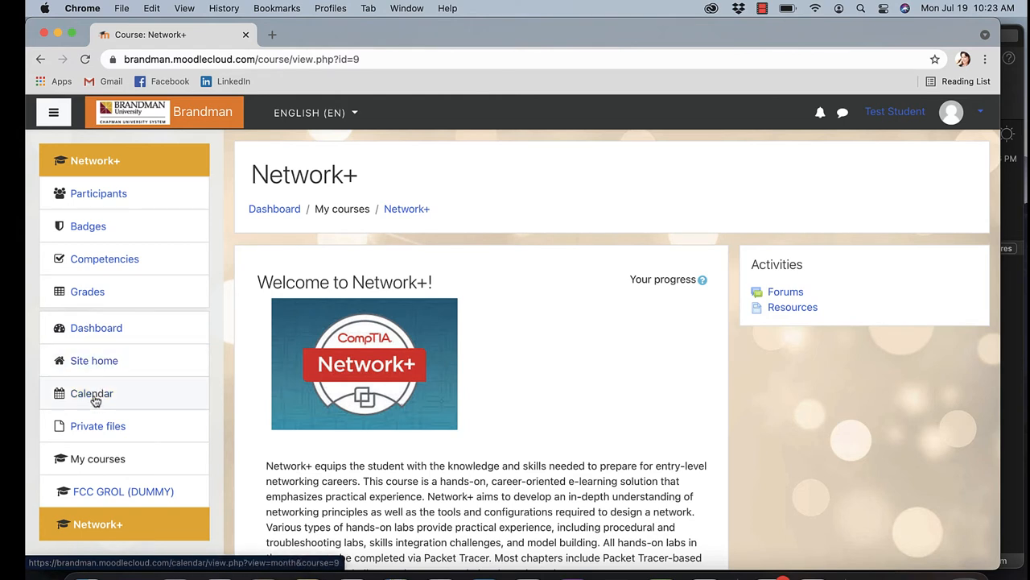
{"action": "mouse_move", "coordinate": [97, 425]}
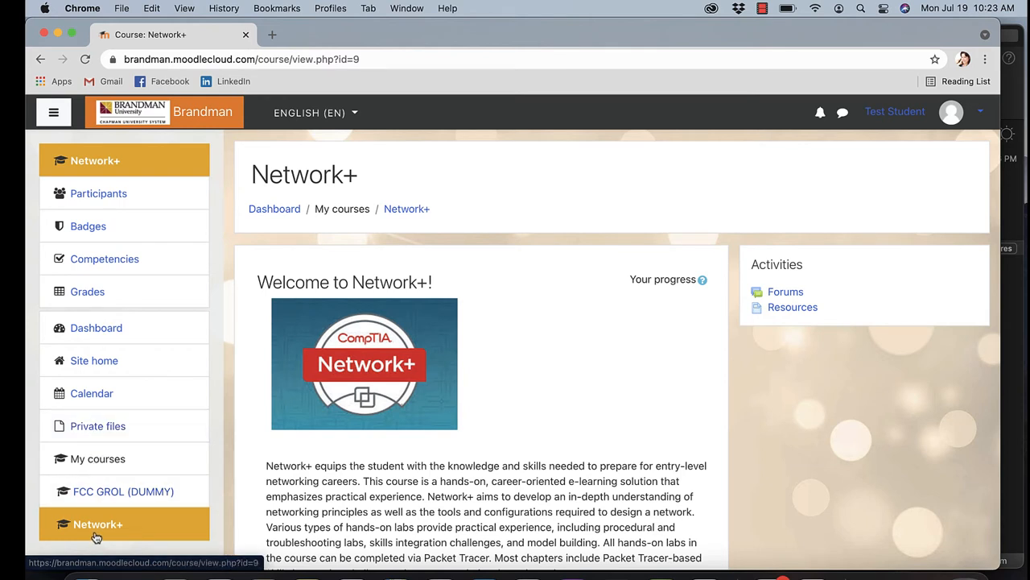
{"action": "mouse_move", "coordinate": [91, 392]}
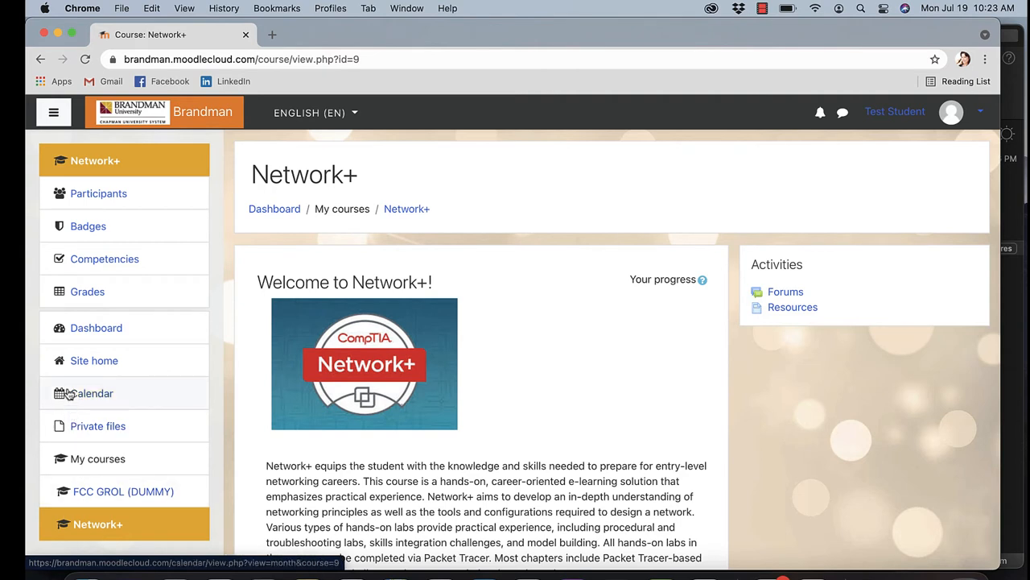
{"action": "mouse_move", "coordinate": [96, 328]}
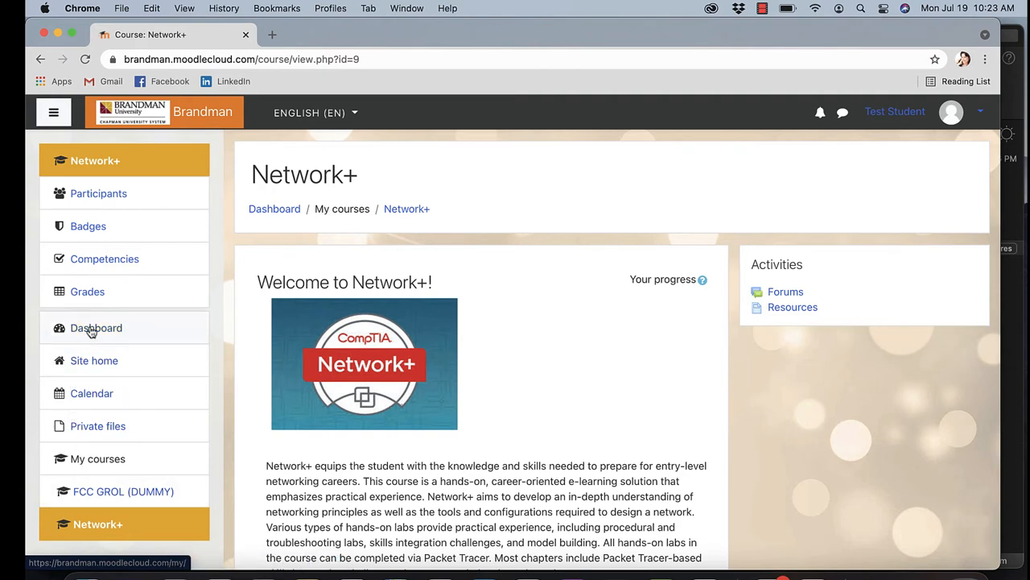
Return from the Network+ course to the student Dashboard
{"action": "left_click", "coordinate": [96, 328]}
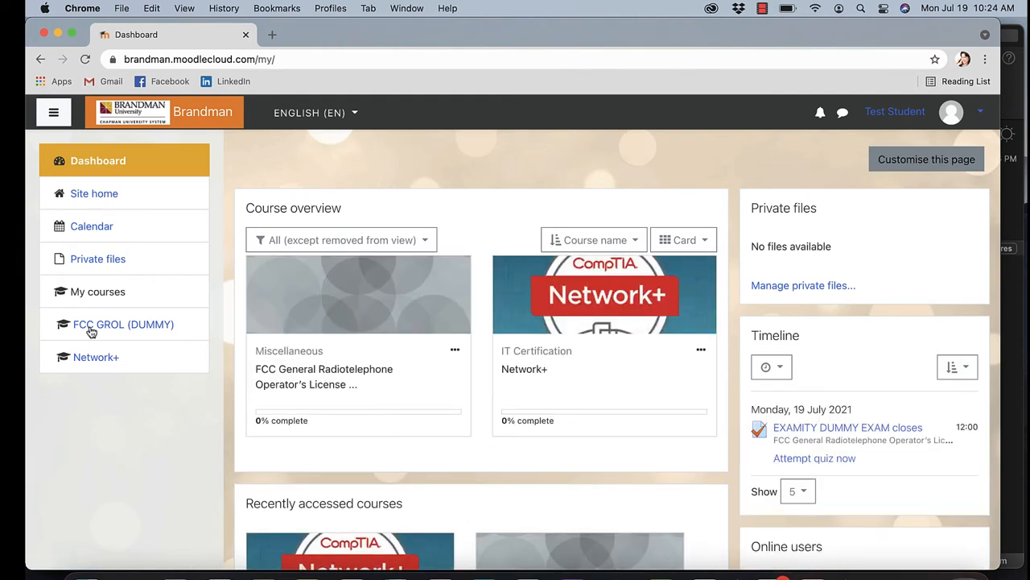
{"action": "mouse_move", "coordinate": [407, 301]}
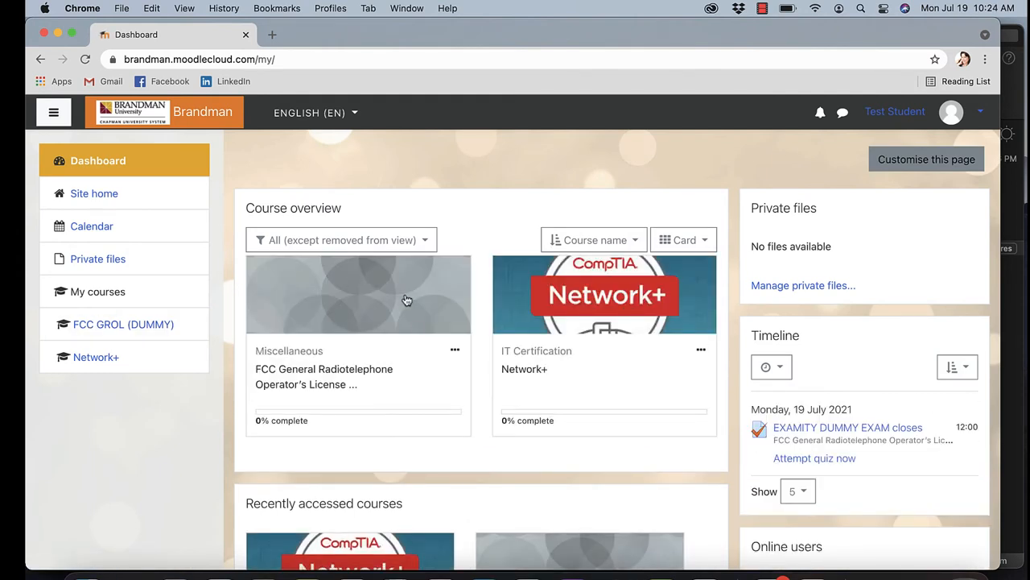
{"action": "mouse_move", "coordinate": [846, 248]}
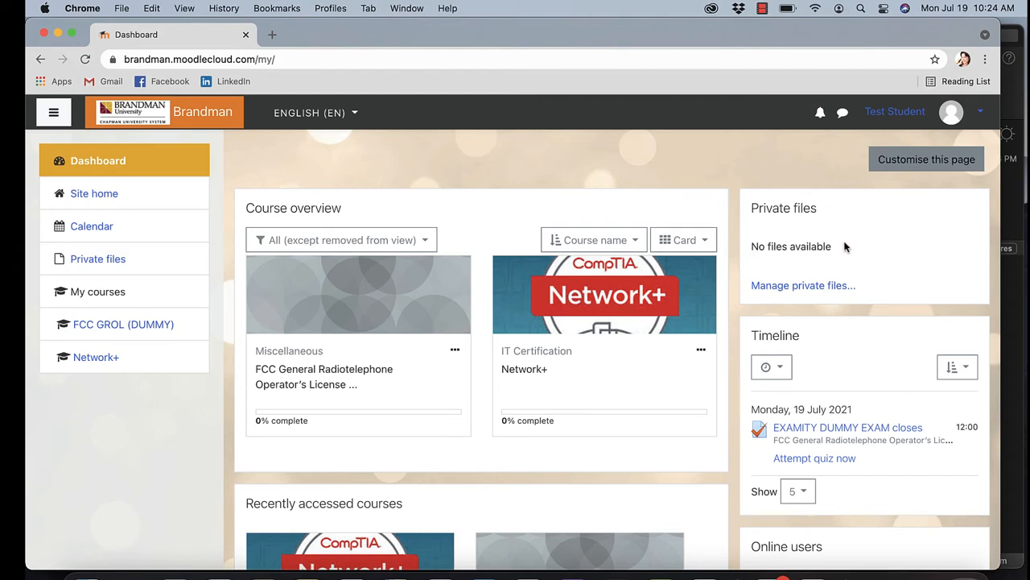
{"action": "scroll", "scroll_direction": "down", "scroll_amount": 3}
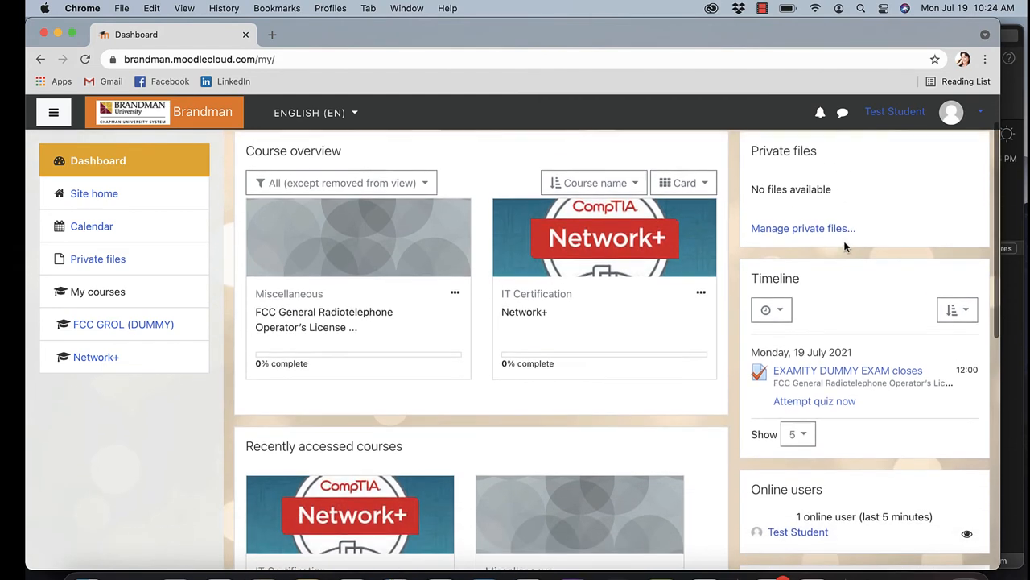
{"action": "scroll", "scroll_direction": "down", "scroll_amount": 3}
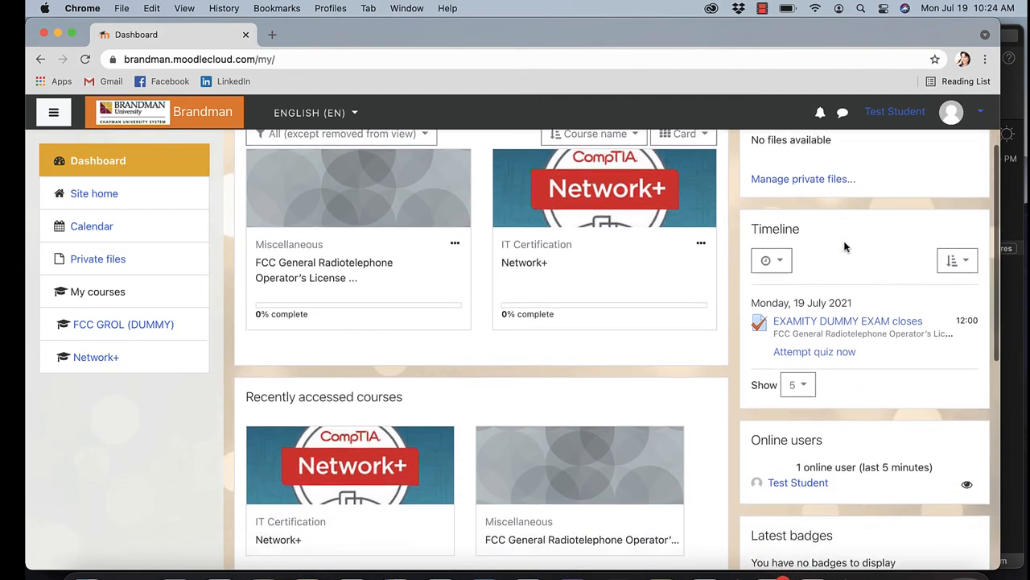
{"action": "scroll", "scroll_direction": "down", "scroll_amount": 3}
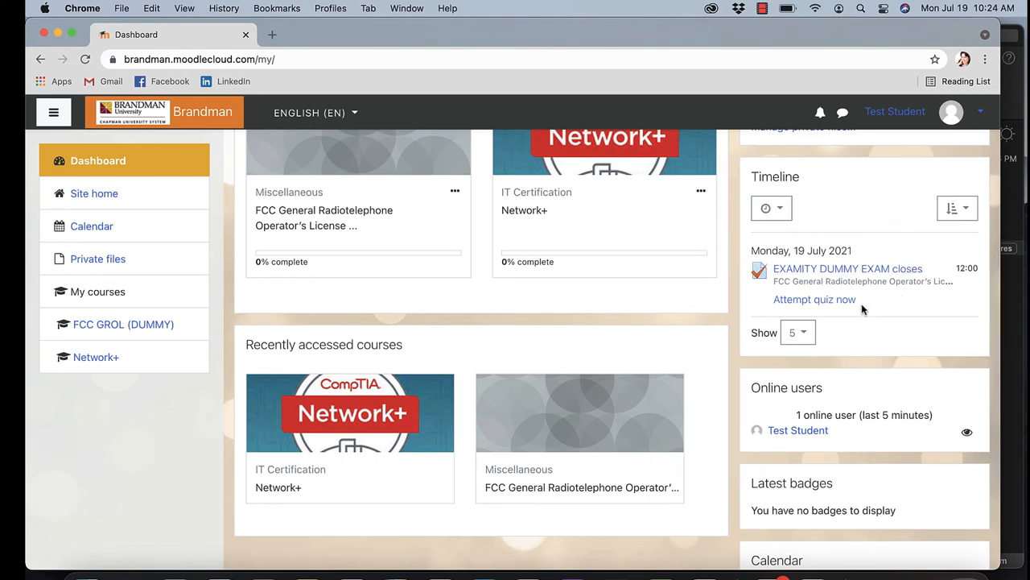
{"action": "scroll", "scroll_direction": "down", "scroll_amount": 3}
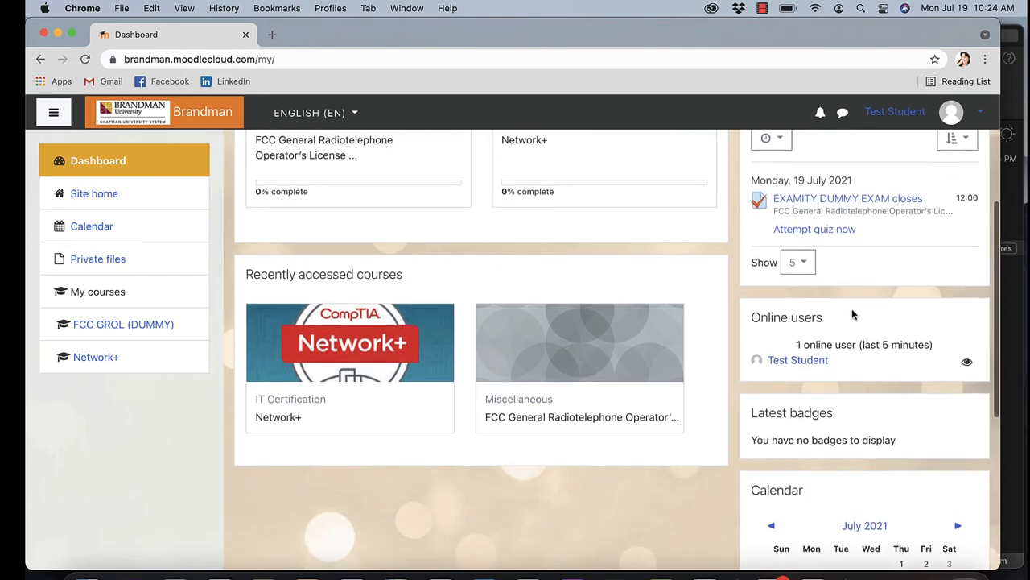
{"action": "scroll", "scroll_direction": "down", "scroll_amount": 3}
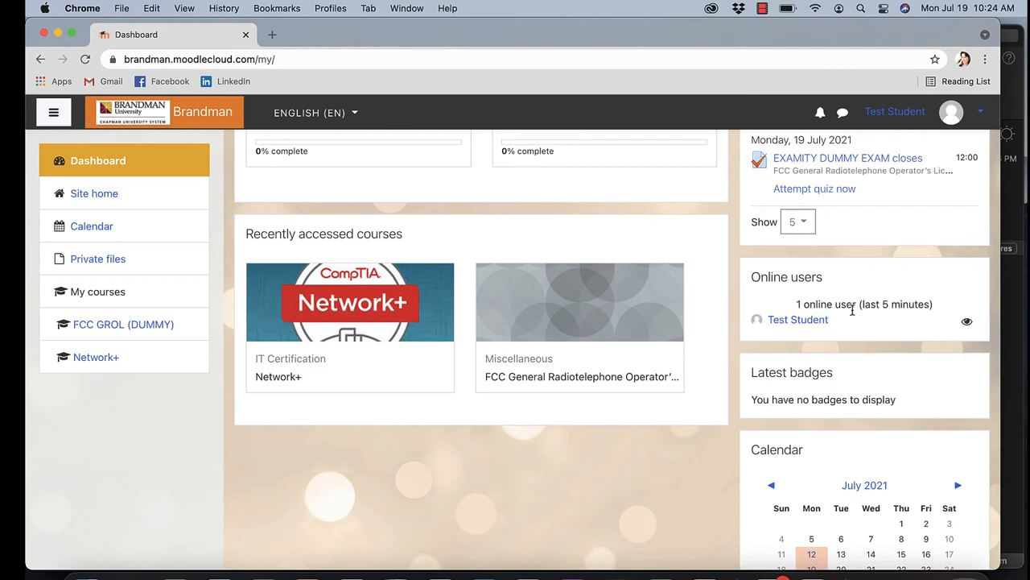
{"action": "scroll", "scroll_direction": "down", "scroll_amount": 3}
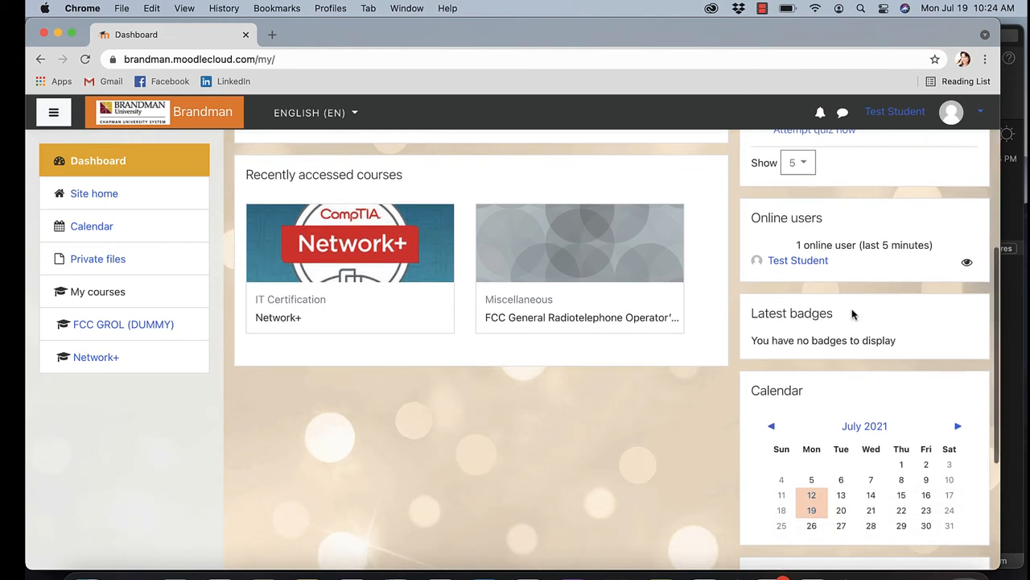
{"action": "scroll", "scroll_direction": "down", "scroll_amount": 3}
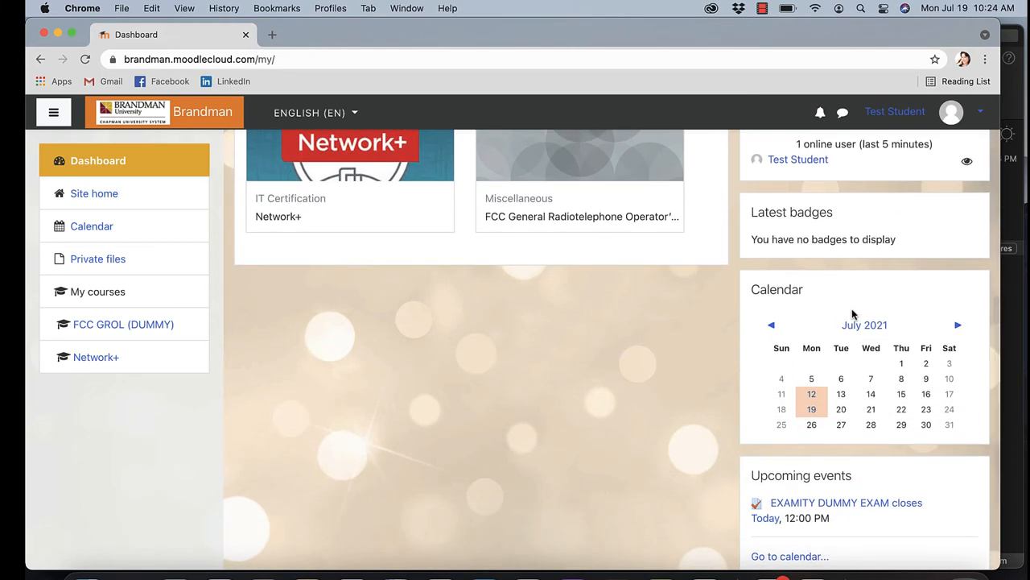
{"action": "scroll", "scroll_direction": "down", "scroll_amount": 3}
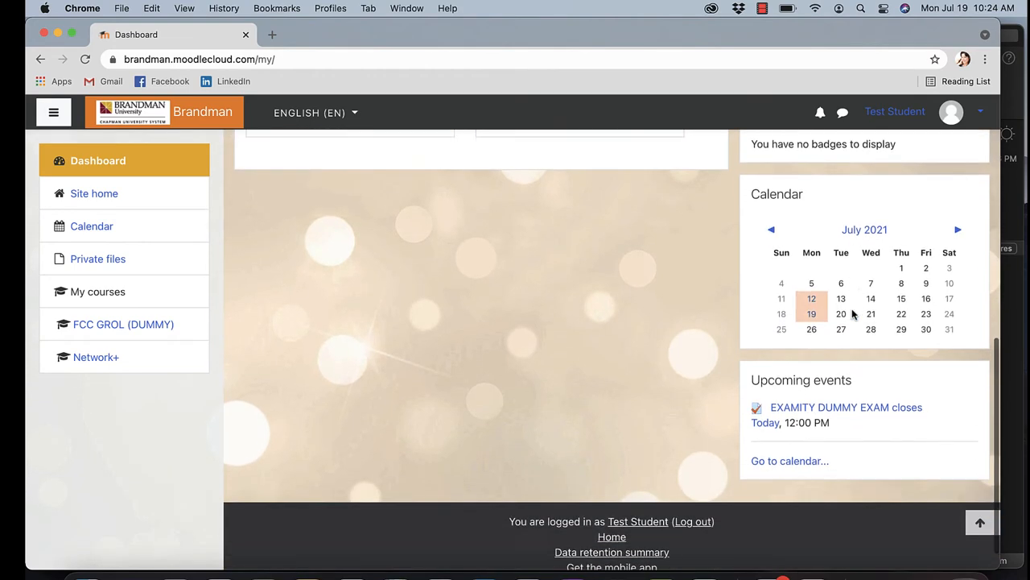
{"action": "scroll", "scroll_direction": "down", "scroll_amount": 3}
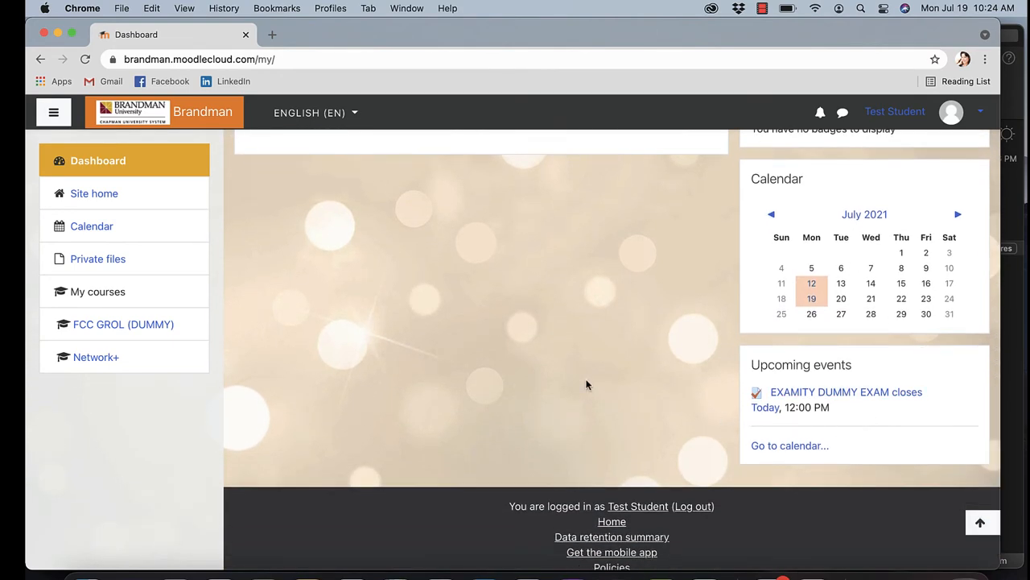
{"action": "scroll", "scroll_direction": "up", "scroll_amount": 3}
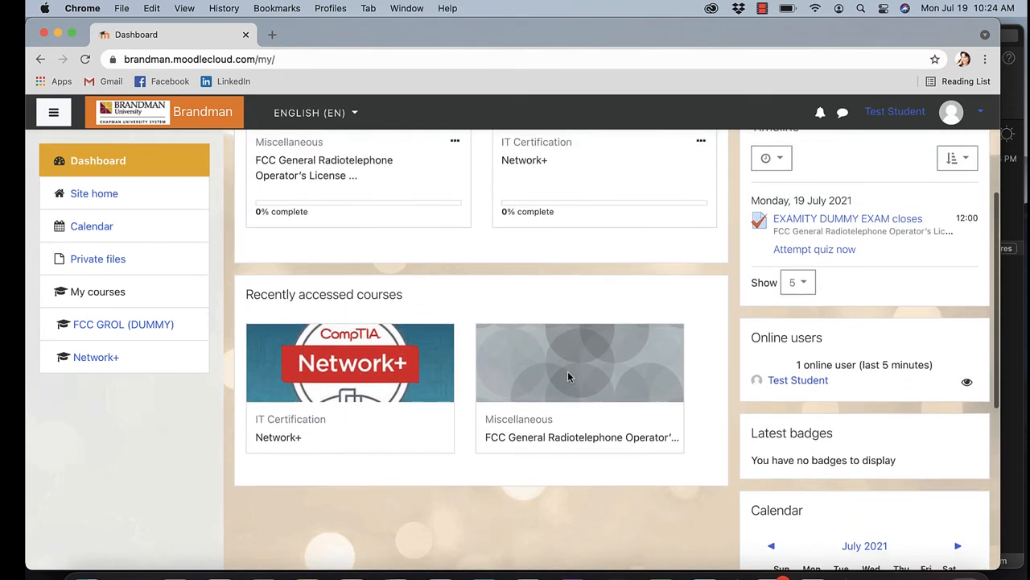
{"action": "scroll", "scroll_direction": "up", "scroll_amount": 3}
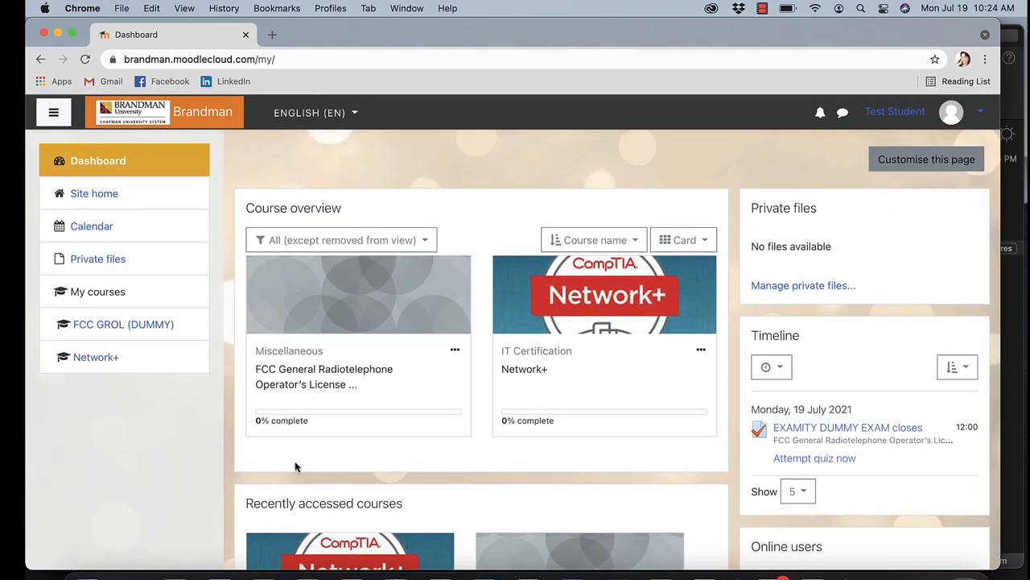
{"action": "mouse_move", "coordinate": [42, 227]}
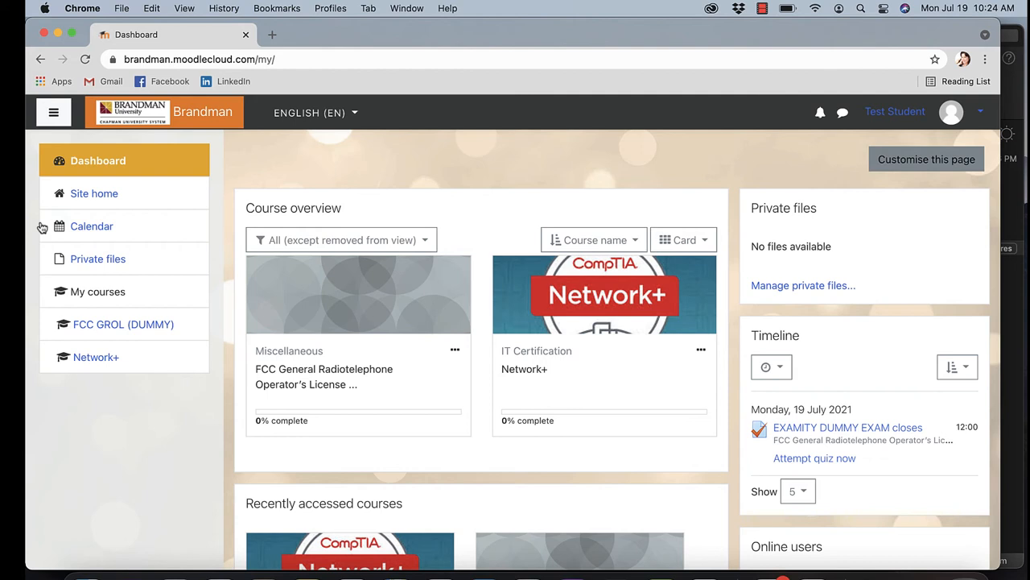
{"action": "mouse_move", "coordinate": [159, 380]}
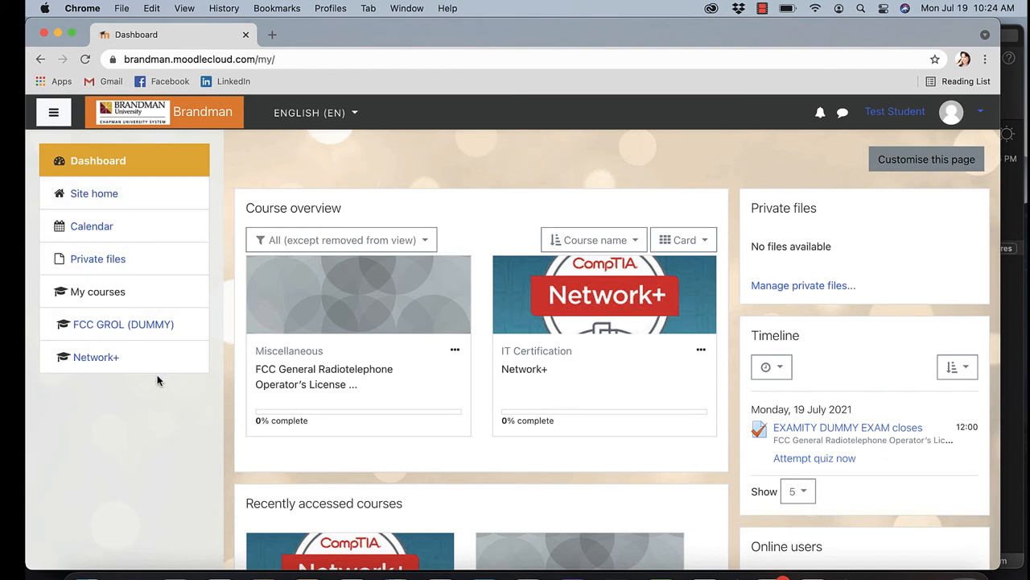
{"action": "mouse_move", "coordinate": [149, 380]}
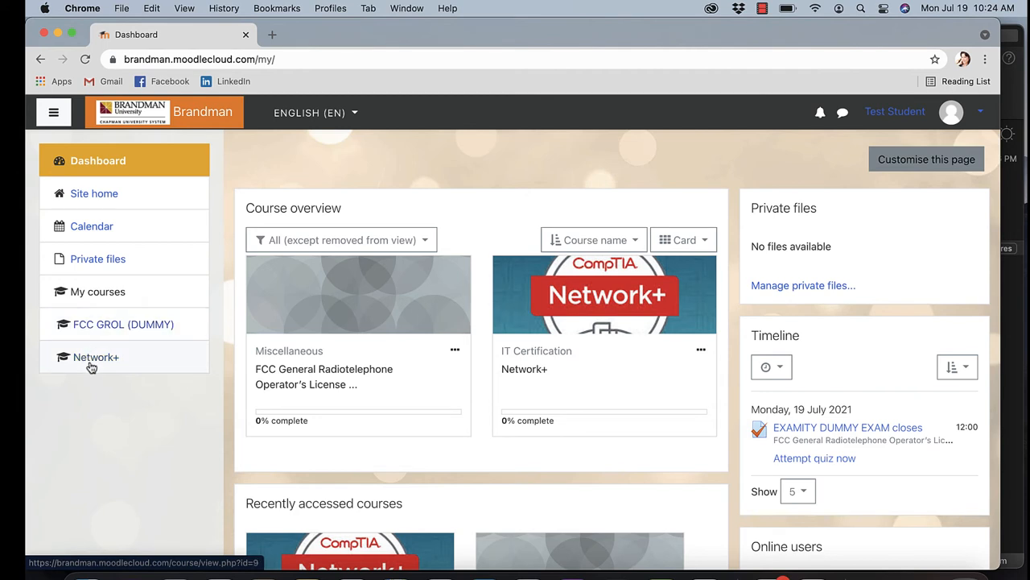
{"action": "mouse_move", "coordinate": [91, 226]}
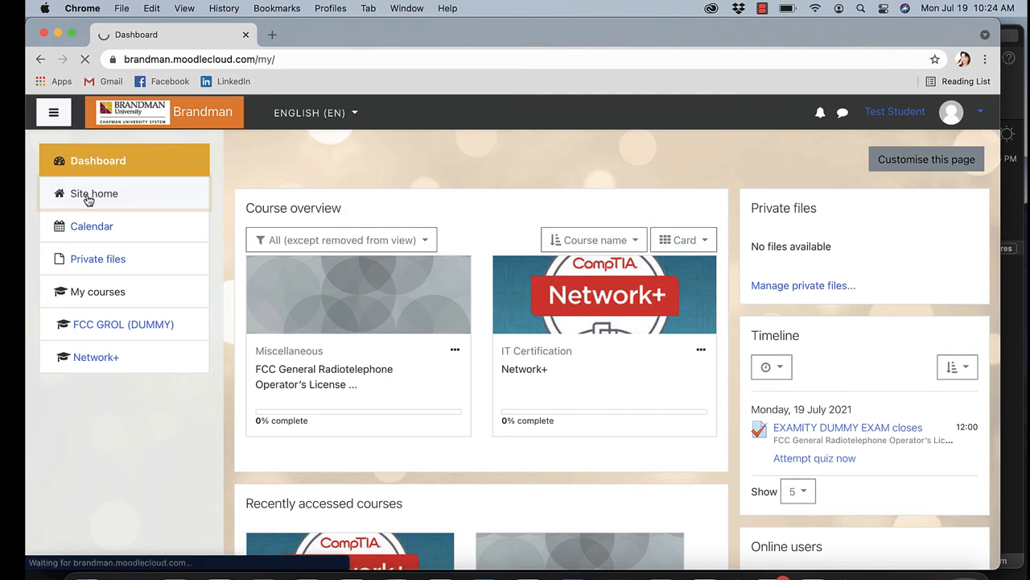
Go to the Moodle Site home page from the navigation drawer
{"action": "left_click", "coordinate": [94, 193]}
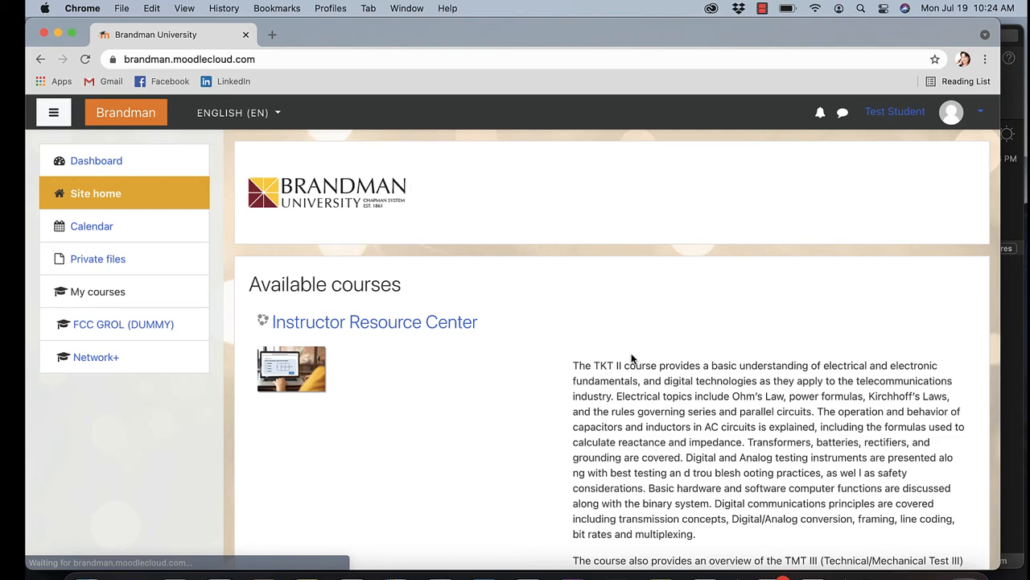
Browse the Available courses list, including the Cisco courses, then head back to the Dashboard
{"action": "scroll", "scroll_direction": "down", "scroll_amount": 3}
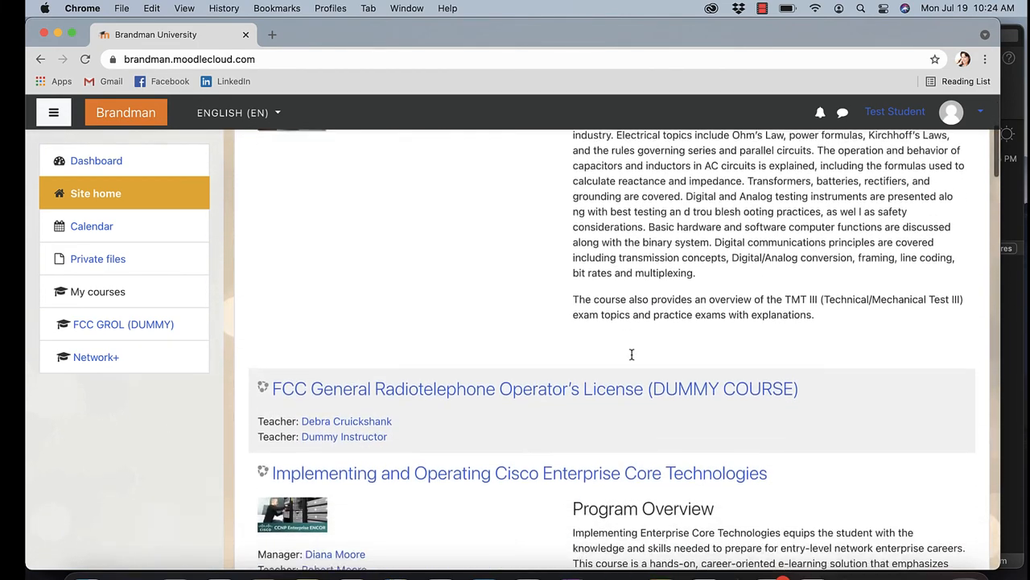
{"action": "scroll", "scroll_direction": "down", "scroll_amount": 3}
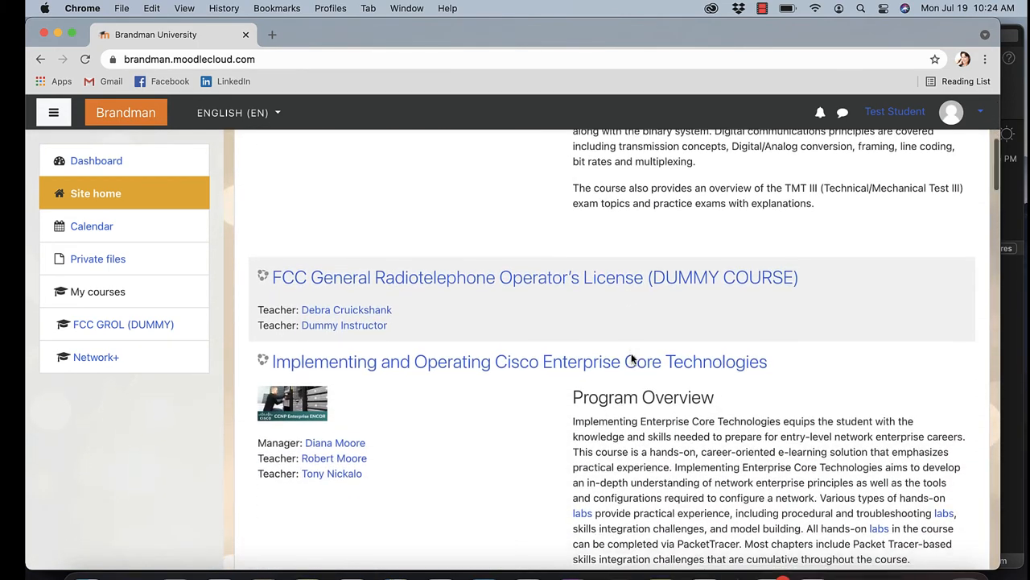
{"action": "scroll", "scroll_direction": "down", "scroll_amount": 3}
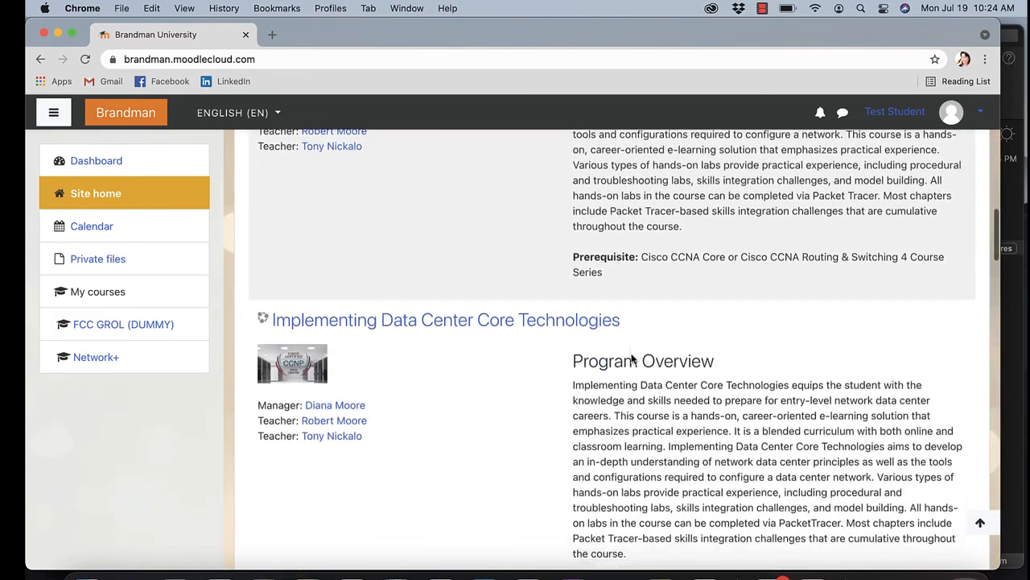
{"action": "scroll", "scroll_direction": "down", "scroll_amount": 3}
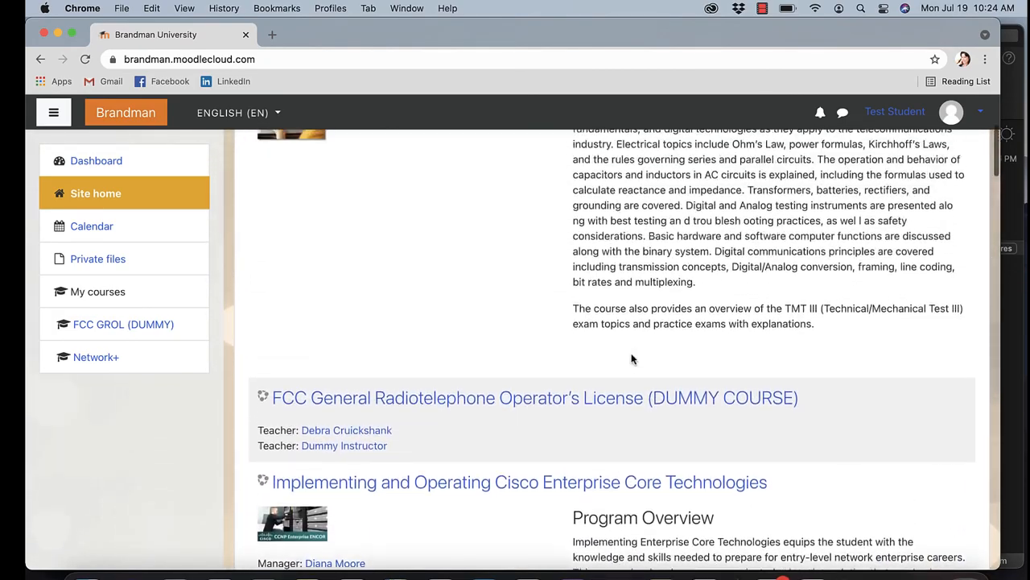
{"action": "scroll", "scroll_direction": "up", "scroll_amount": 3}
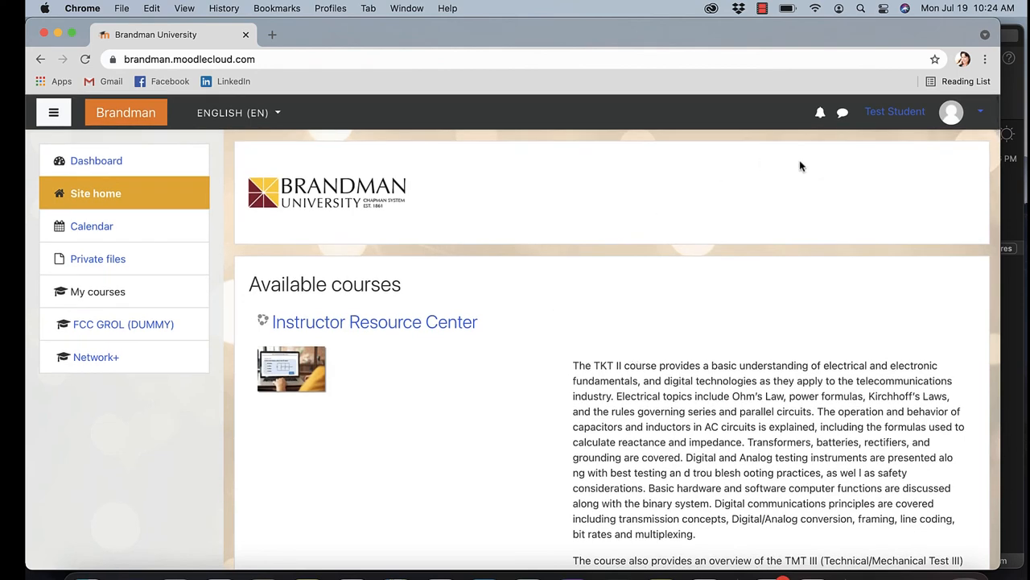
{"action": "left_click", "coordinate": [96, 160]}
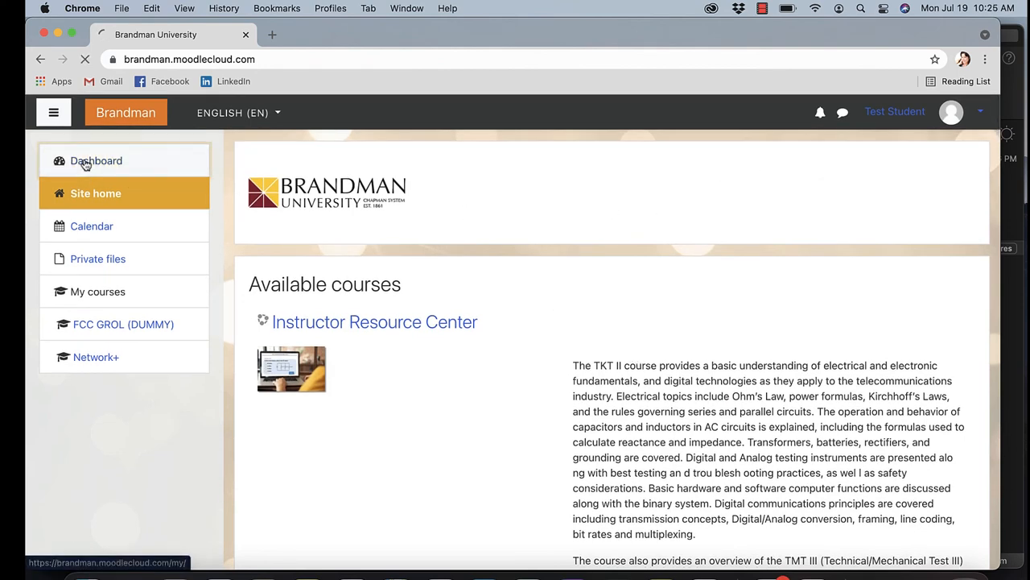
Reload the Dashboard and bring up the user account menu at the top right
{"action": "left_click", "coordinate": [96, 160]}
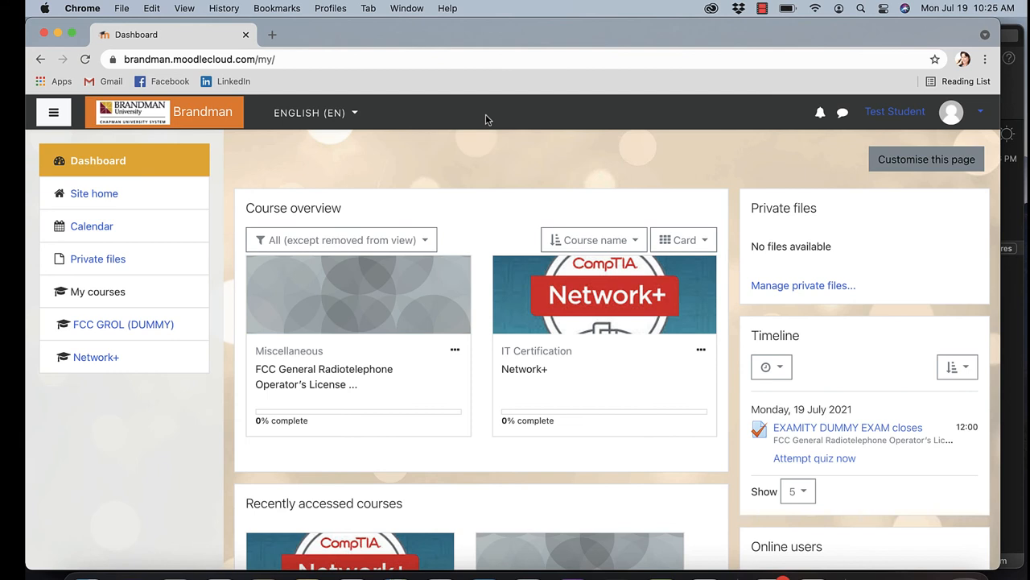
{"action": "mouse_move", "coordinate": [793, 153]}
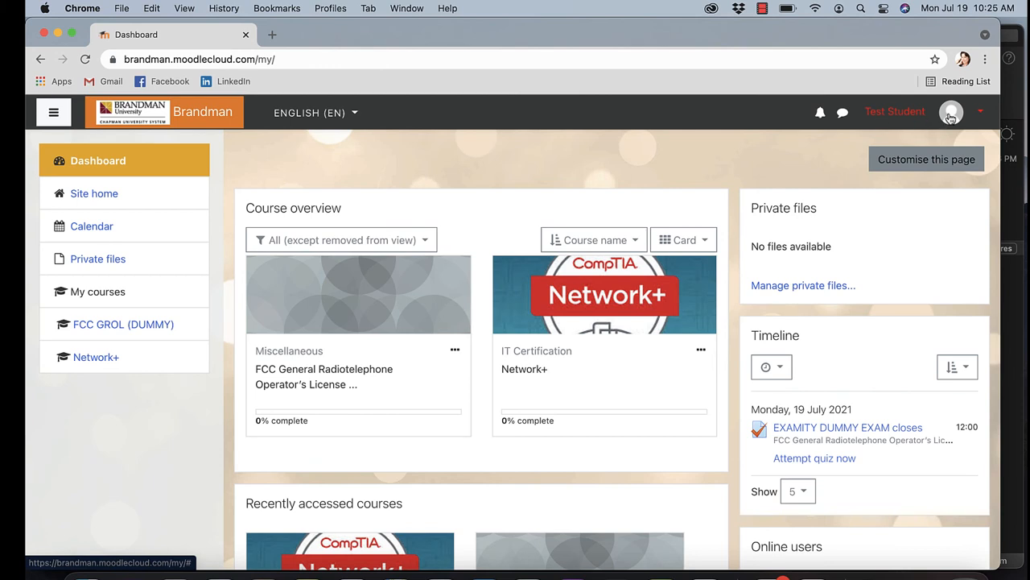
{"action": "left_click", "coordinate": [981, 112]}
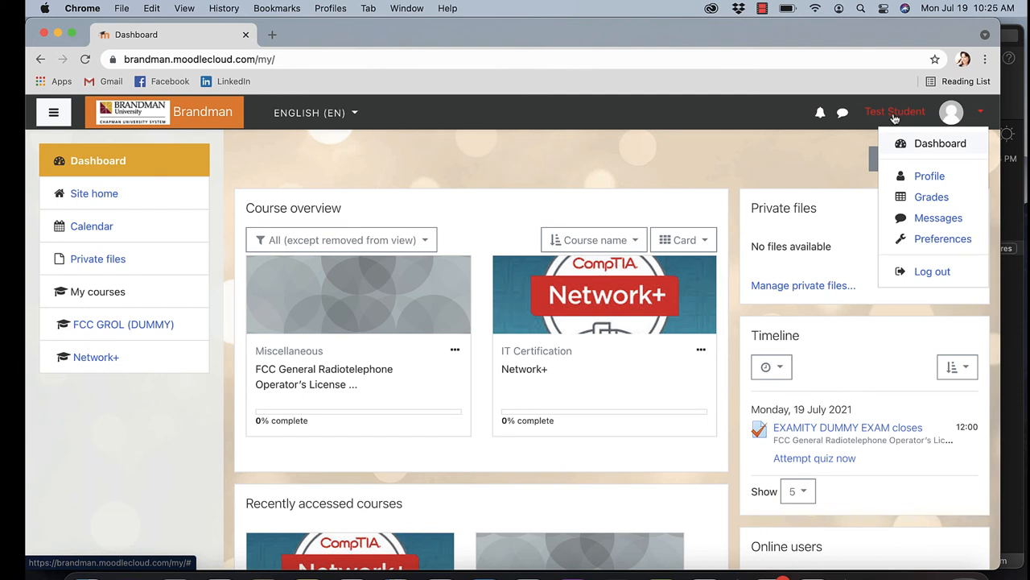
{"action": "mouse_move", "coordinate": [932, 149]}
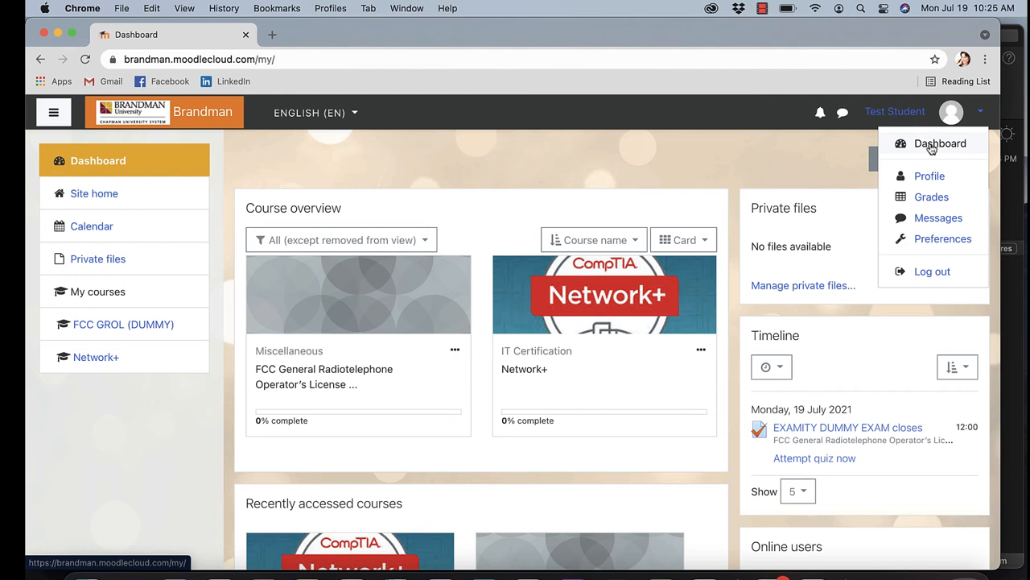
{"action": "mouse_move", "coordinate": [929, 176]}
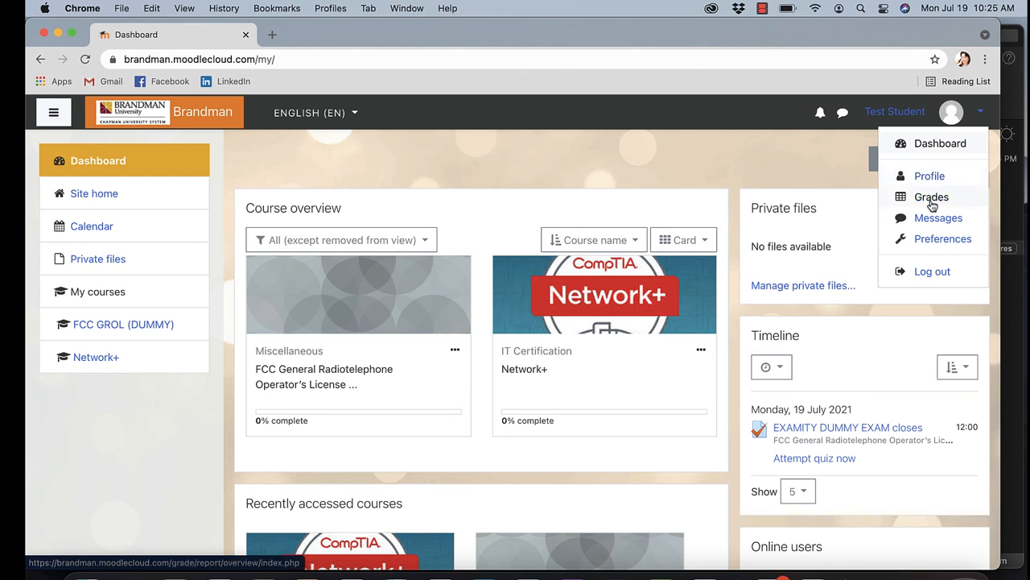
{"action": "mouse_move", "coordinate": [931, 223]}
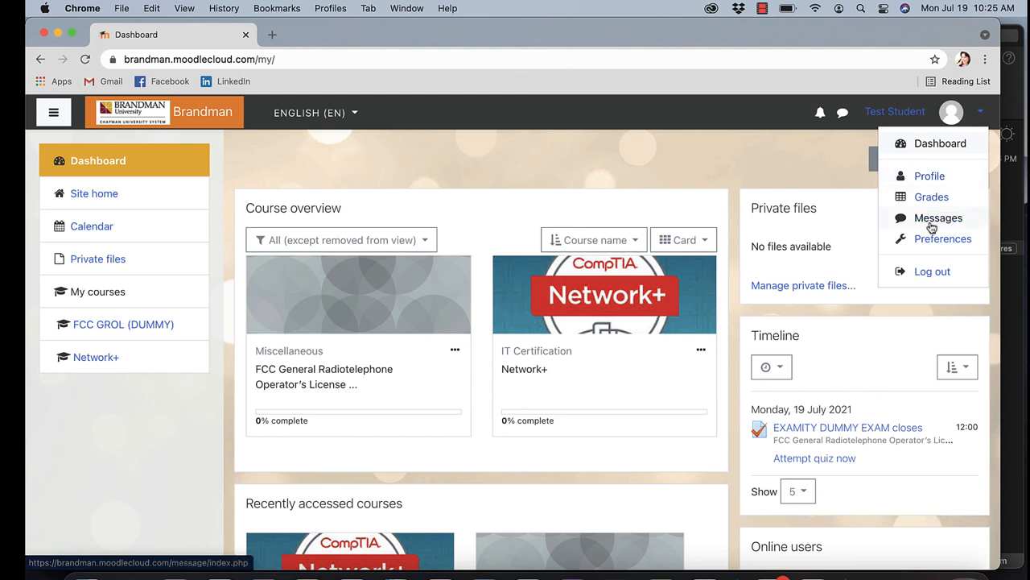
{"action": "mouse_move", "coordinate": [942, 239]}
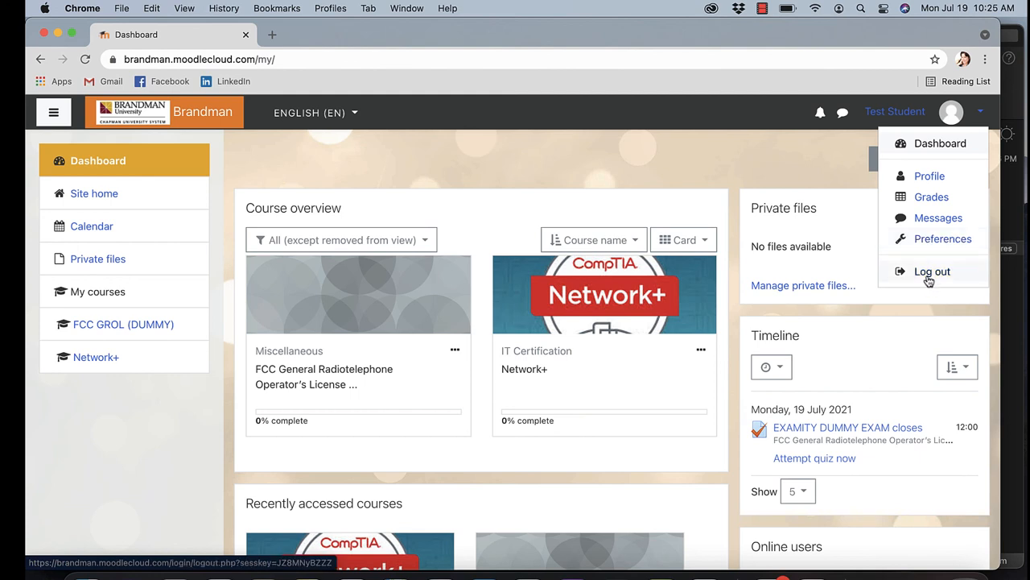
Log out of the student account, returning to the Brandman login page
{"action": "left_click", "coordinate": [932, 272]}
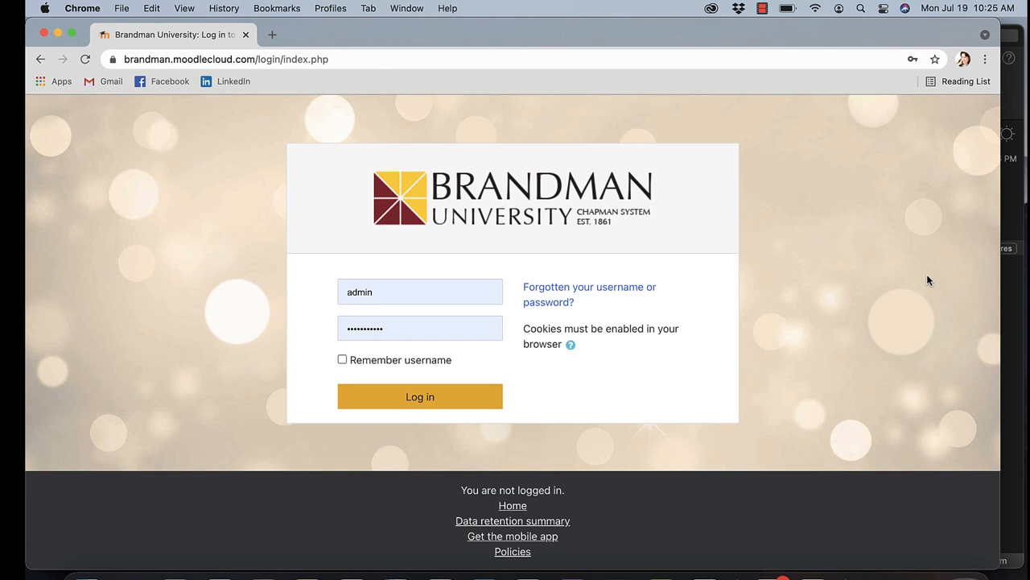
{"action": "mouse_move", "coordinate": [862, 327]}
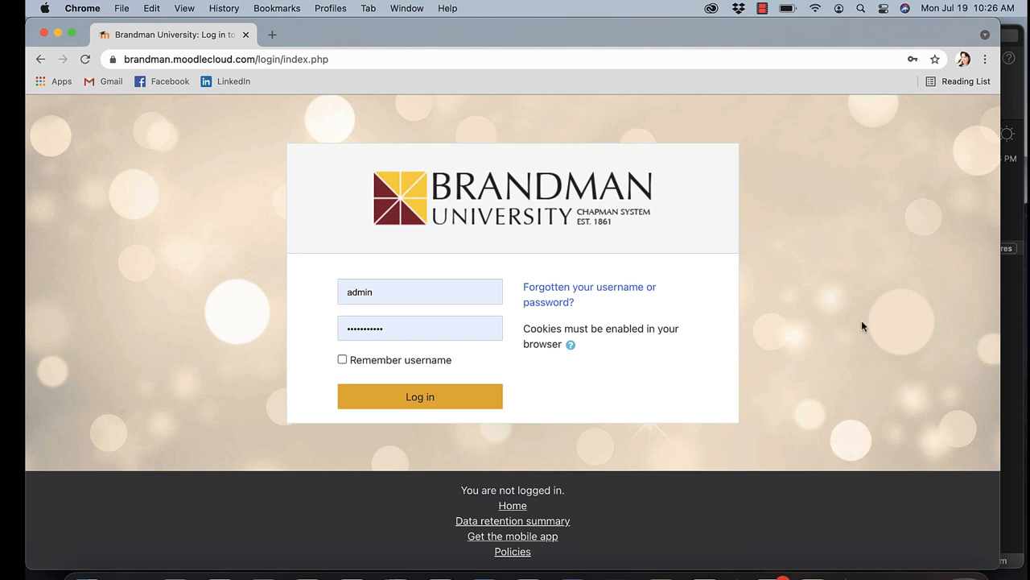